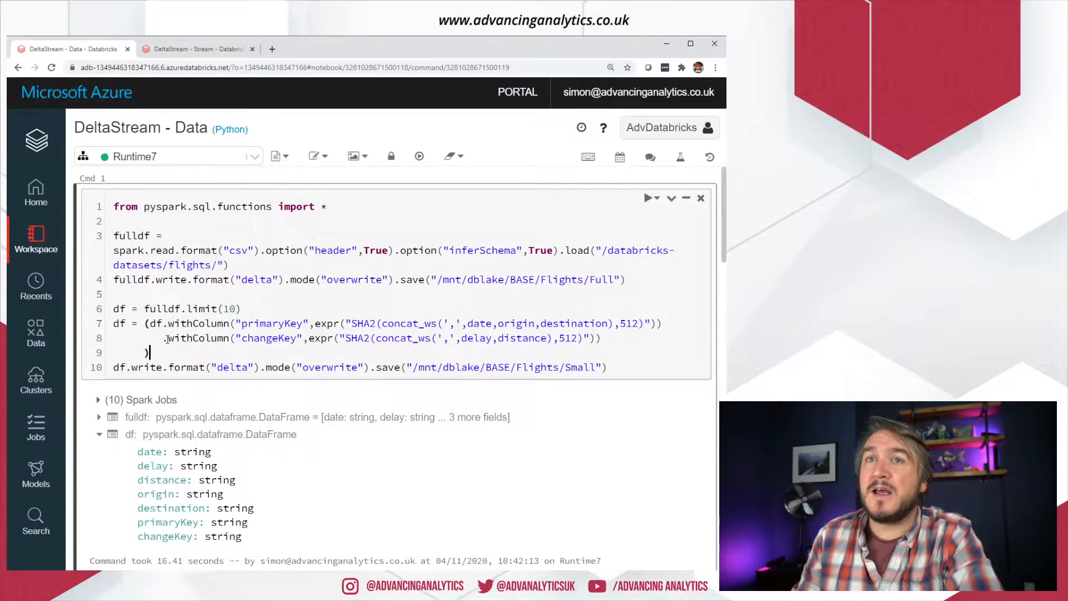
# Highlight the line saving the Small Delta table and scroll through the DeltaStream - Stream notebook
pyautogui.moveTo(146, 323); pyautogui.dragTo(143, 352)
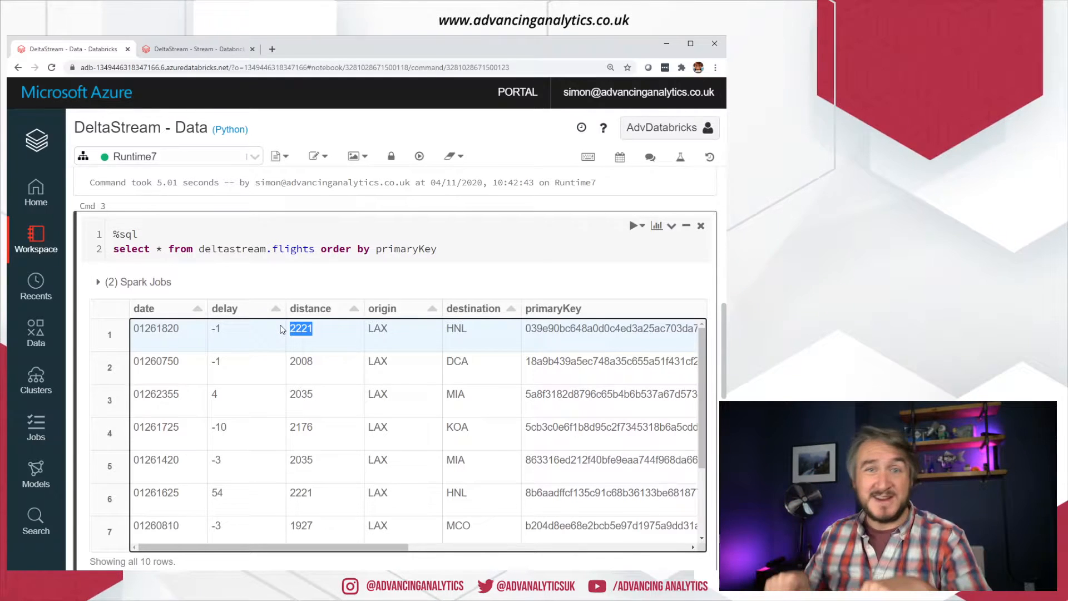
pyautogui.moveTo(448, 340)
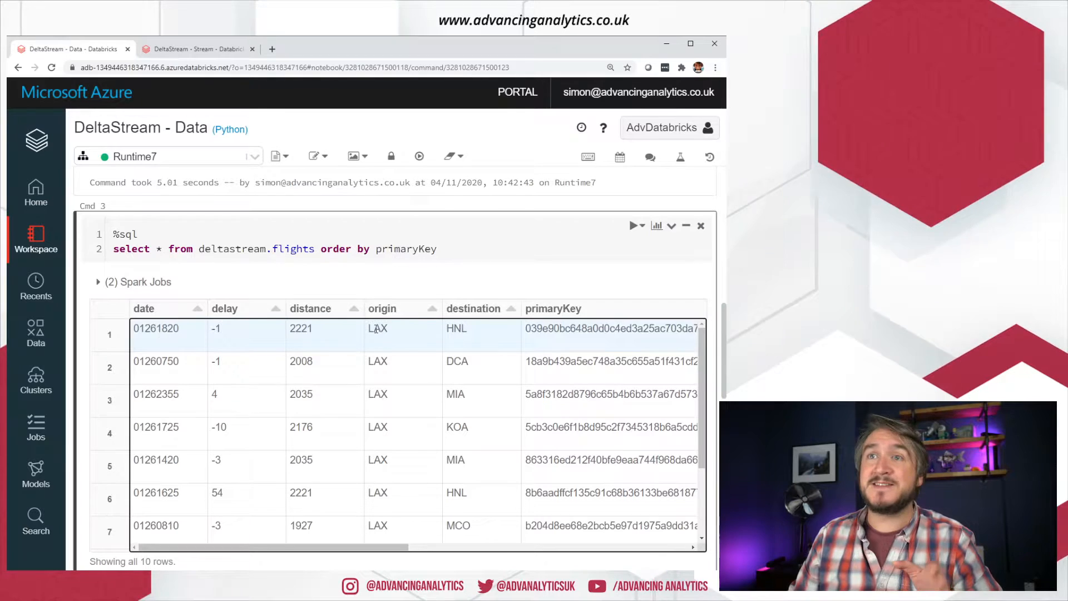
pyautogui.moveTo(492, 346)
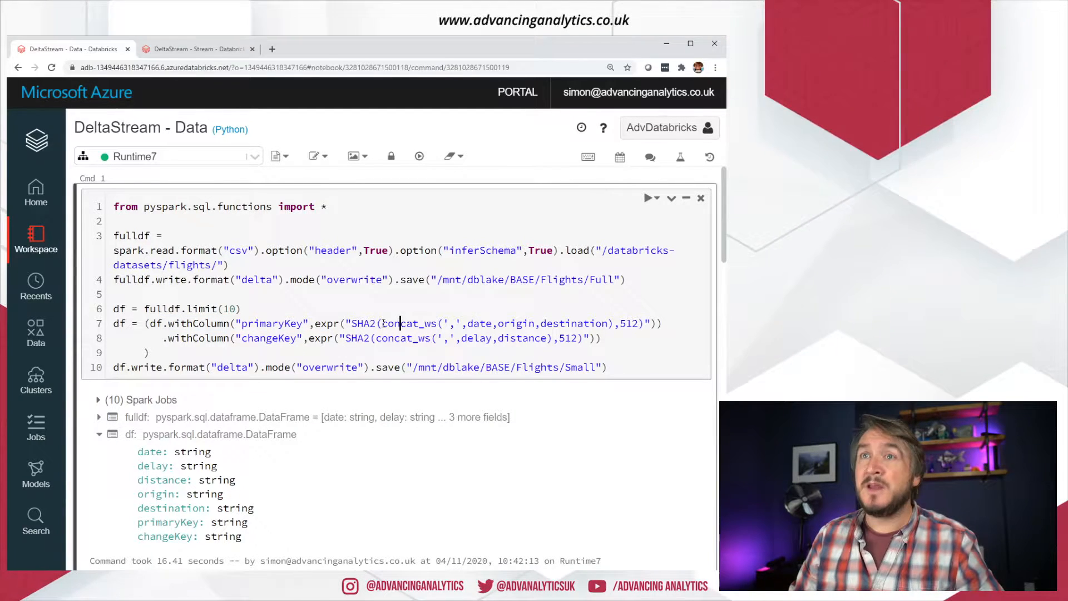
pyautogui.moveTo(382, 324); pyautogui.dragTo(612, 324)
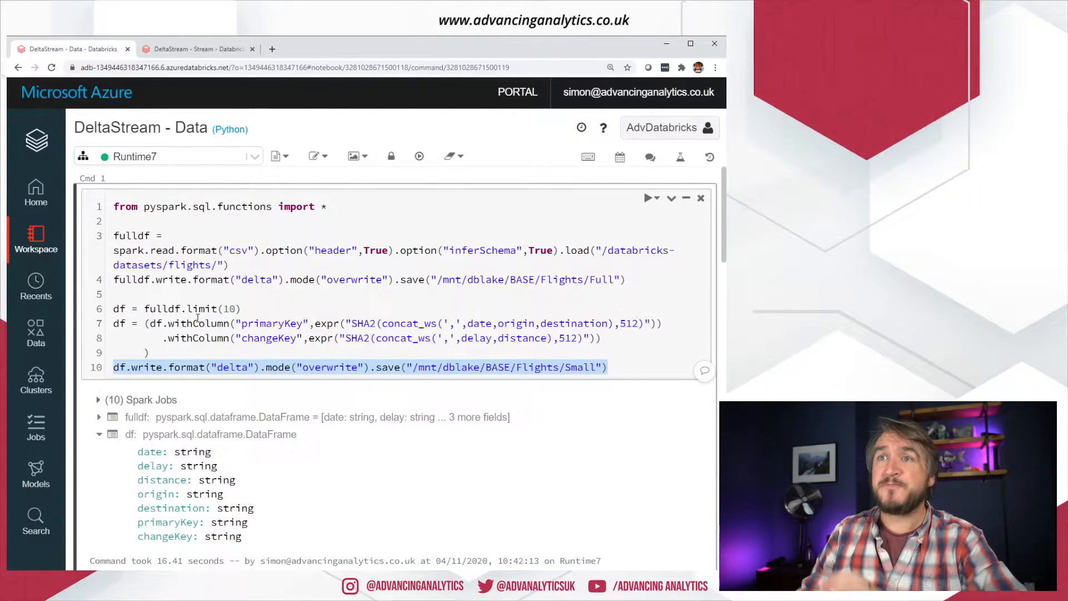
pyautogui.moveTo(354, 392)
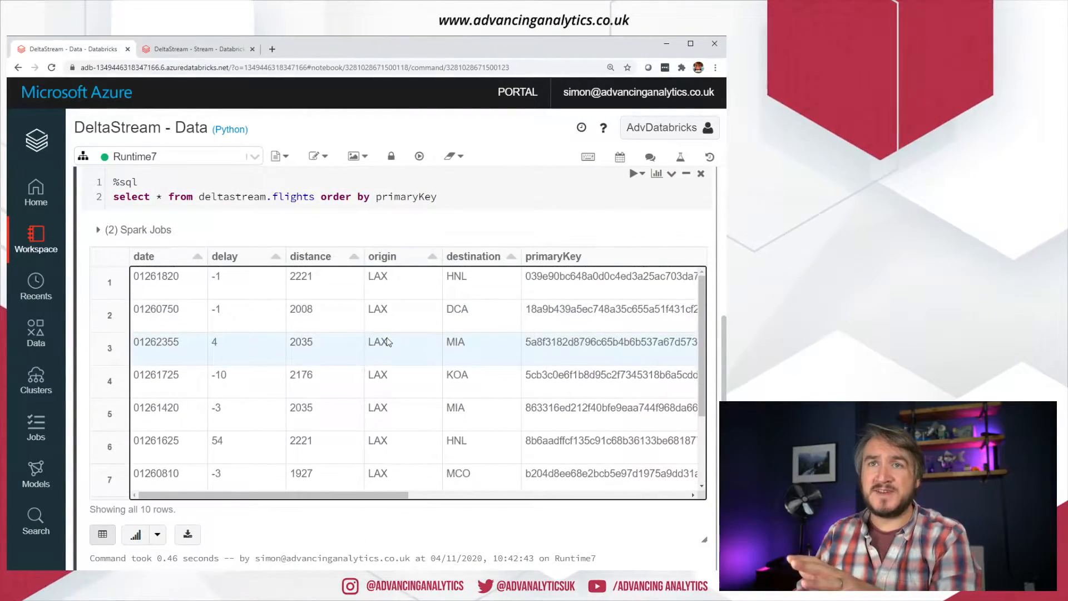
pyautogui.scroll(-3)
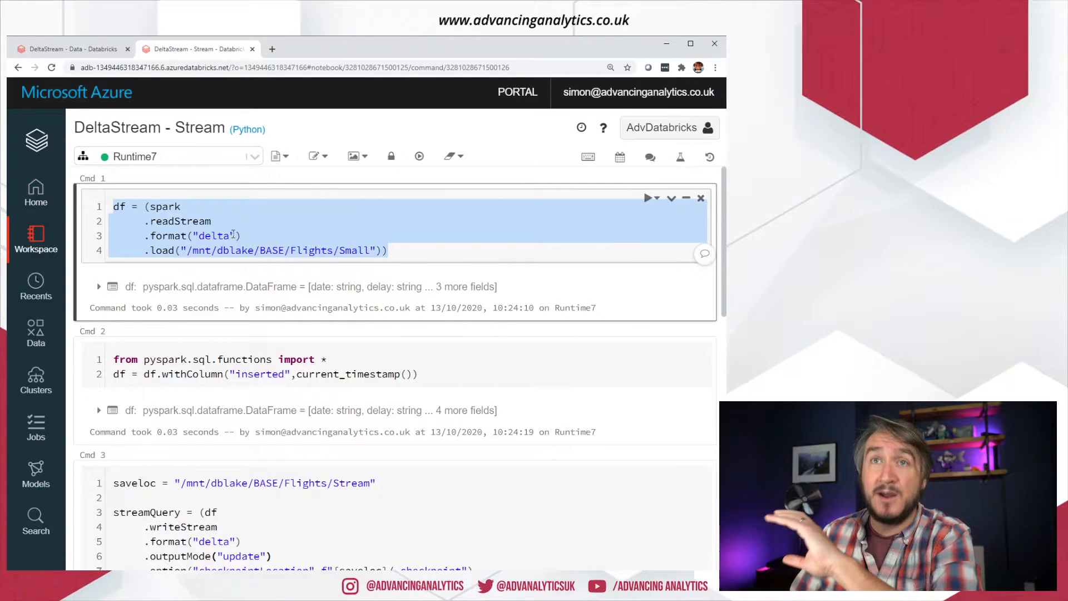
# Run the Small flights stream read and the update-mode write to the Stream folder, hitting AnalysisException
pyautogui.click(437, 373)
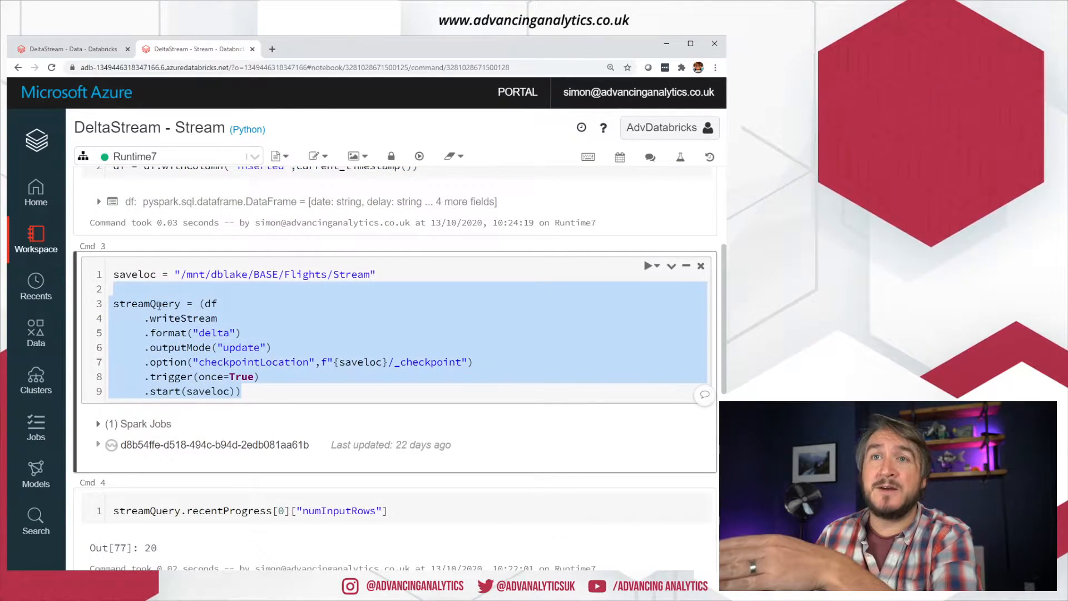
pyautogui.click(428, 349)
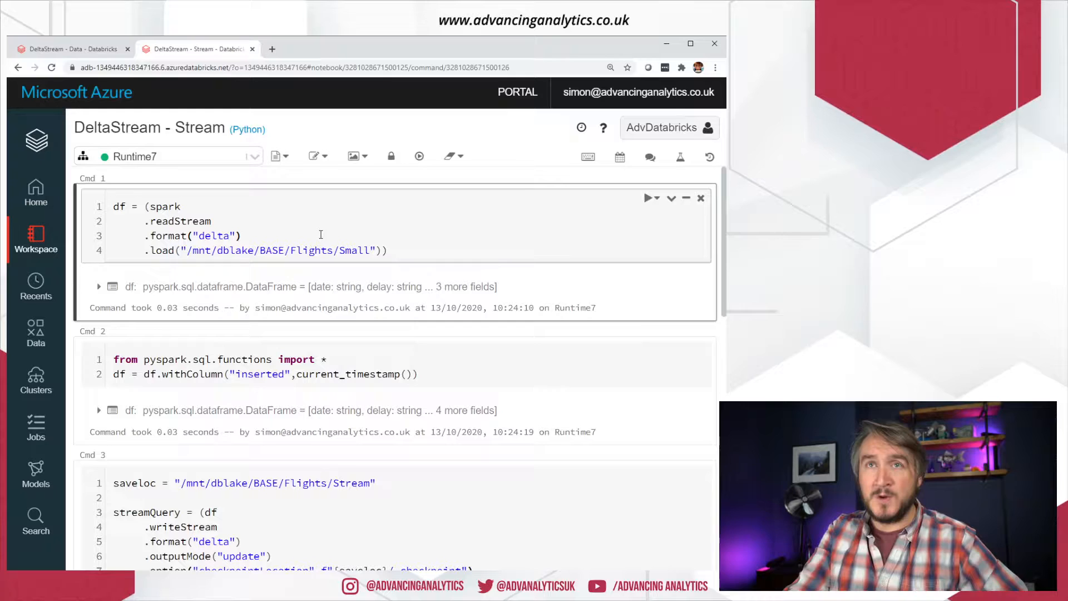
pyautogui.click(648, 198)
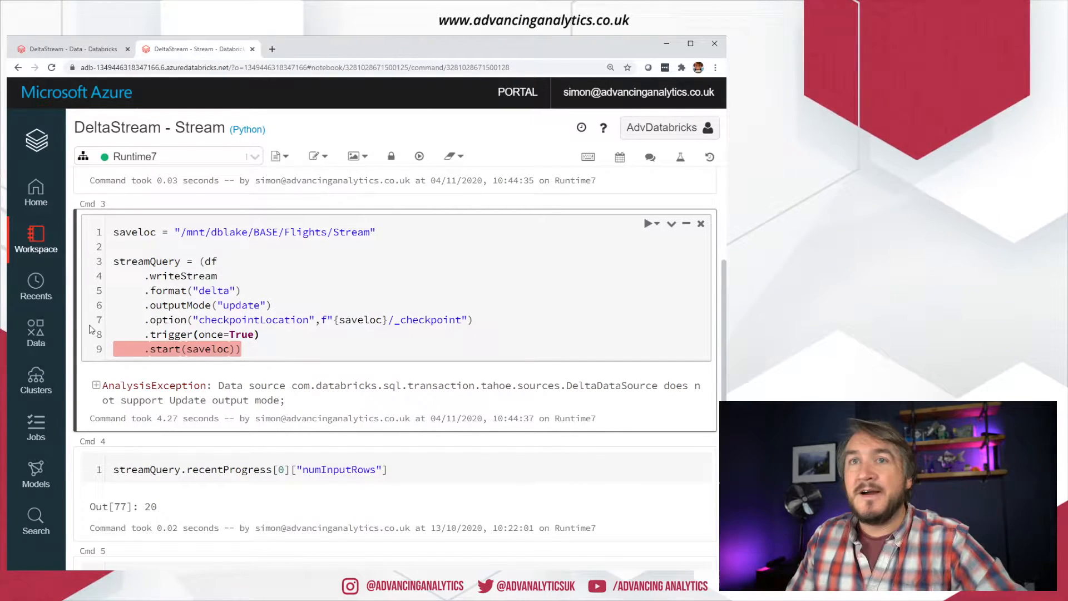
# Change outputMode to "append", rerun the write, and view the Data notebook's Cmd 5 insert
pyautogui.write('append')
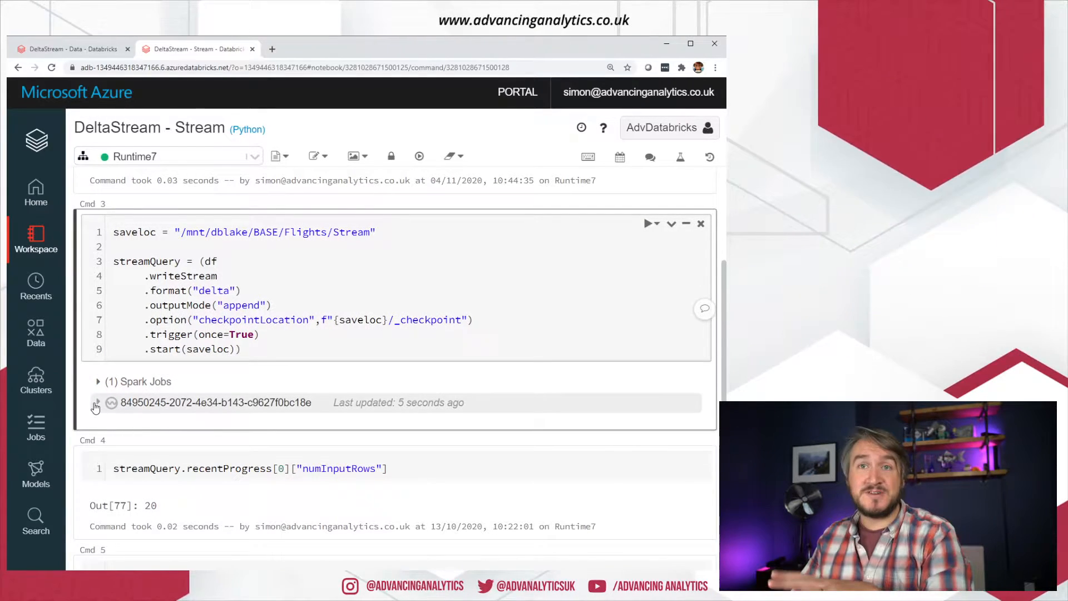
pyautogui.click(97, 402)
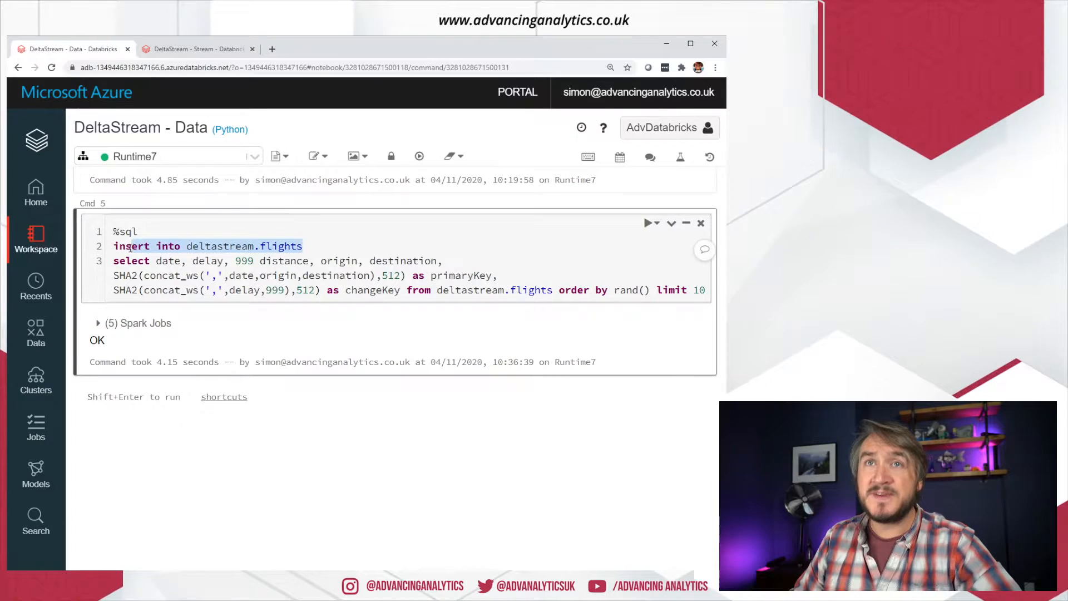
# Insert ten 999-distance duplicate flights, confirm 20 rows, and return to the Stream notebook
pyautogui.click(317, 246)
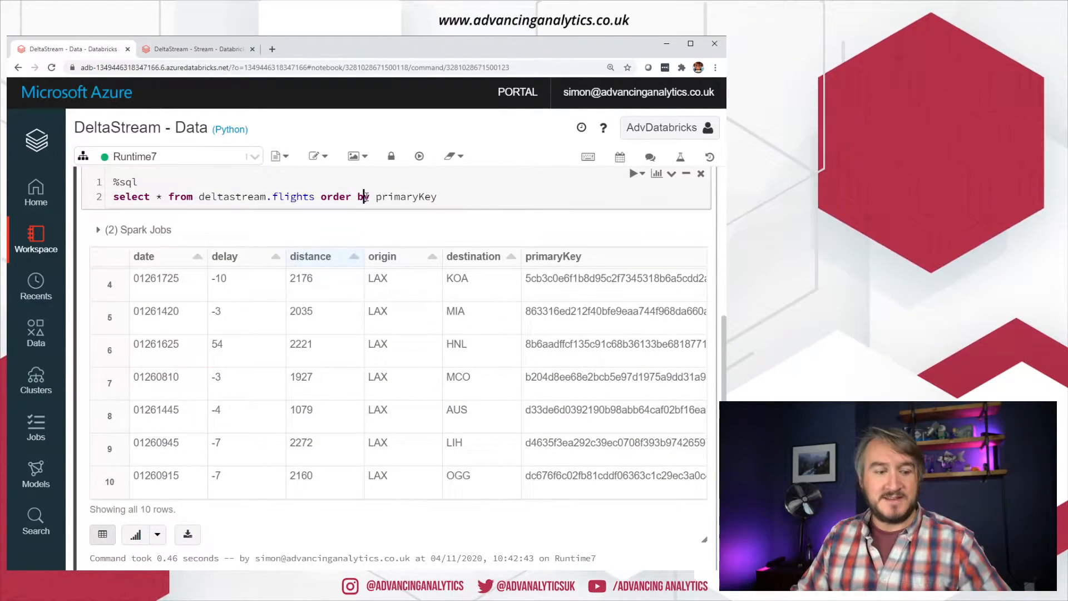
pyautogui.click(635, 173)
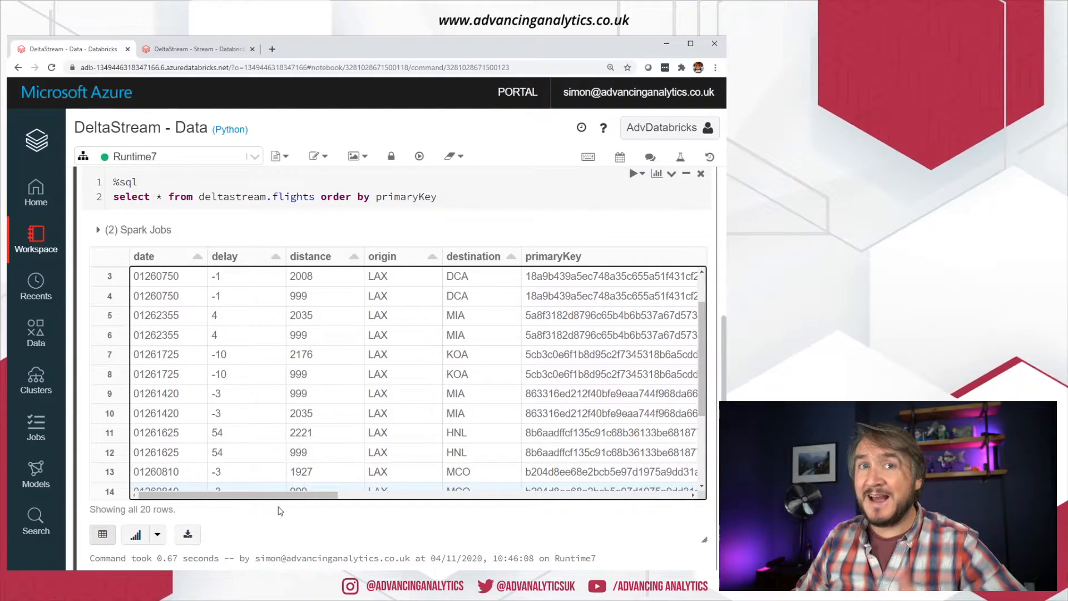
pyautogui.click(198, 49)
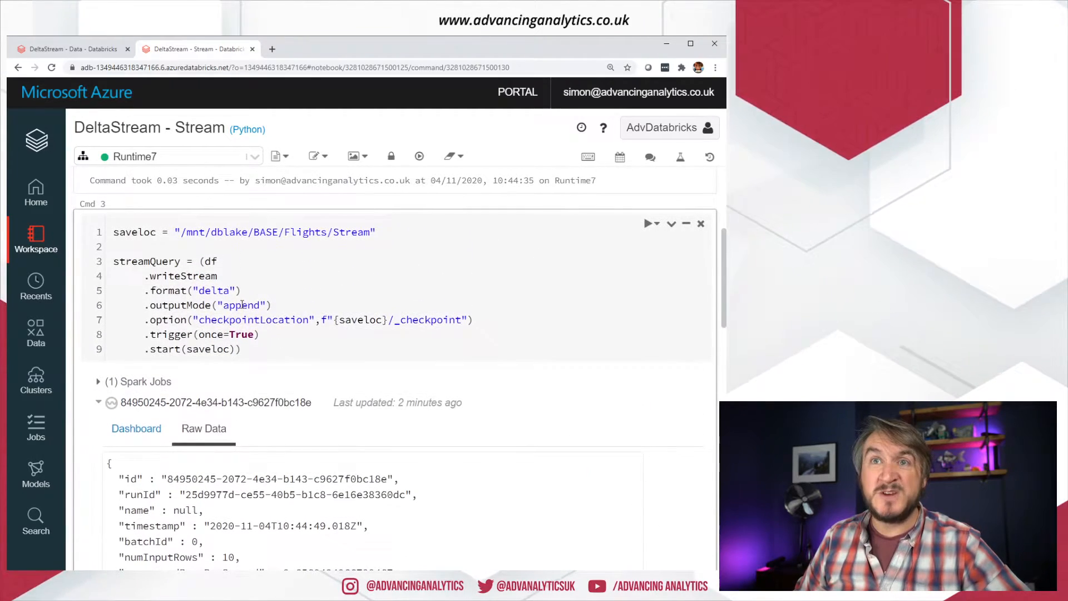
# Select the append output mode value and scroll to place a new chained line
pyautogui.doubleClick(242, 304)
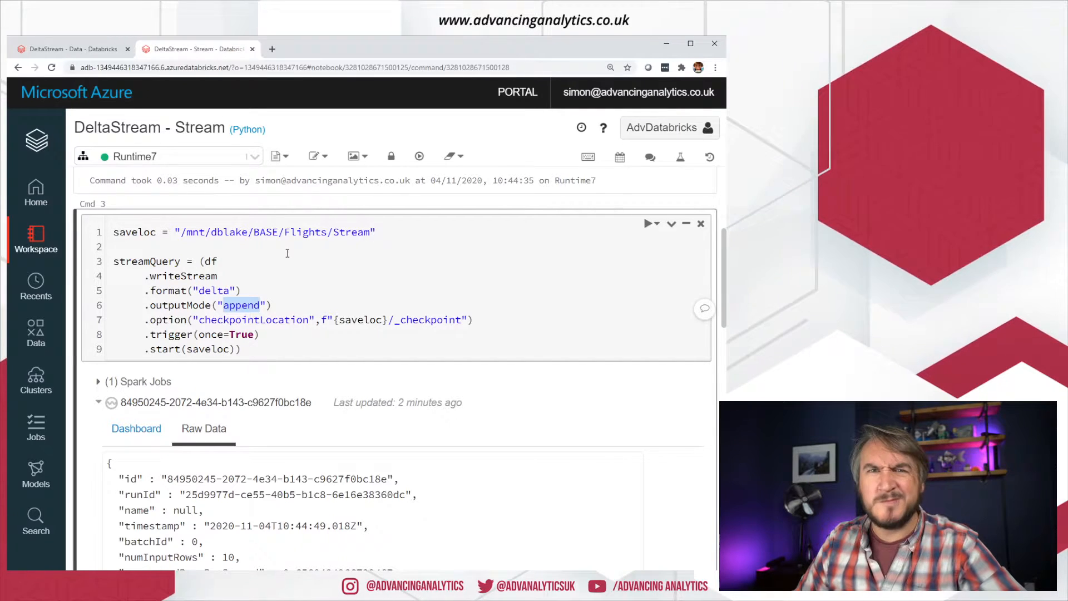
pyautogui.scroll(-3)
pyautogui.write('.')
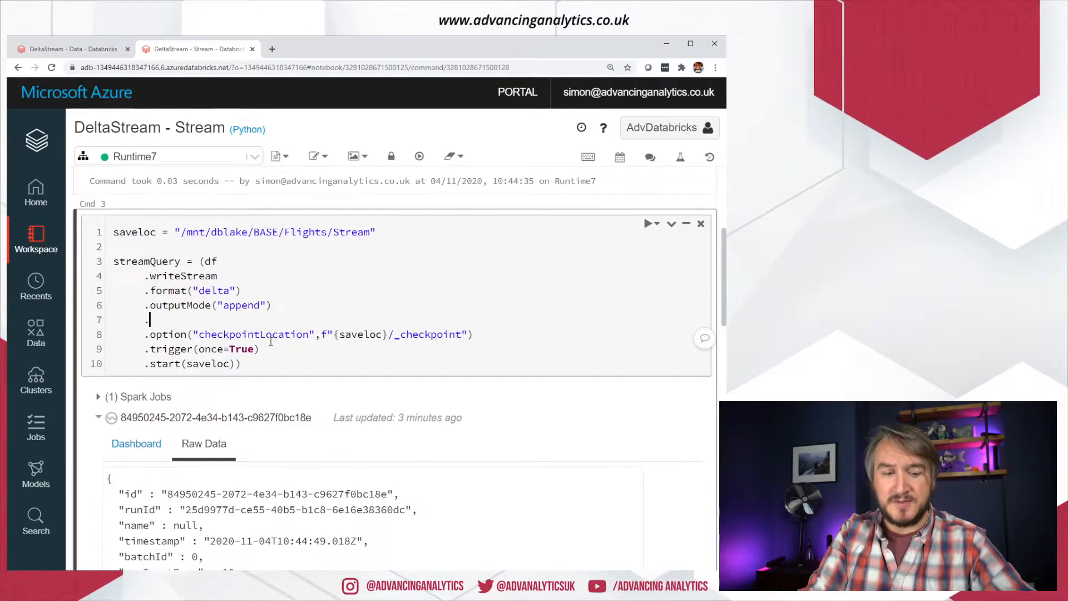
# Type foreachBatch() on the new line after outputMode("append")
pyautogui.write('foreachBatch')
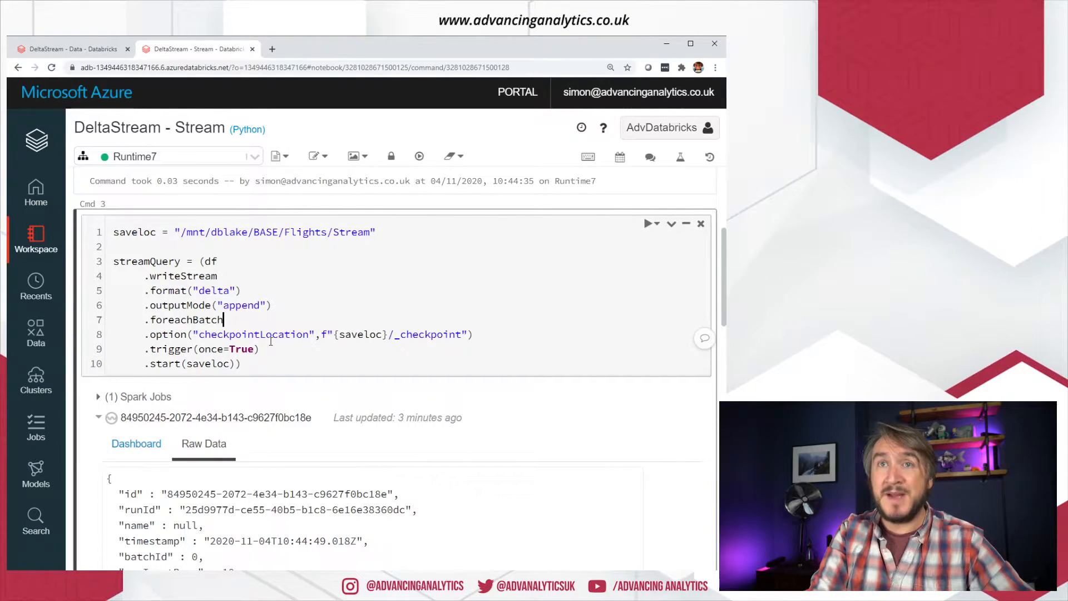
pyautogui.write('()')
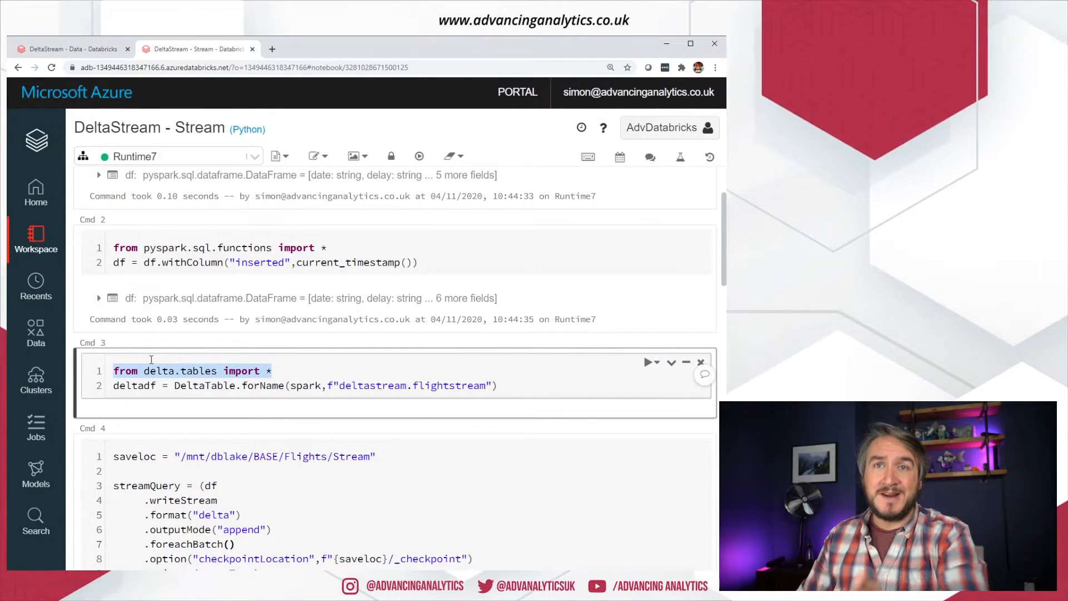
pyautogui.click(136, 385)
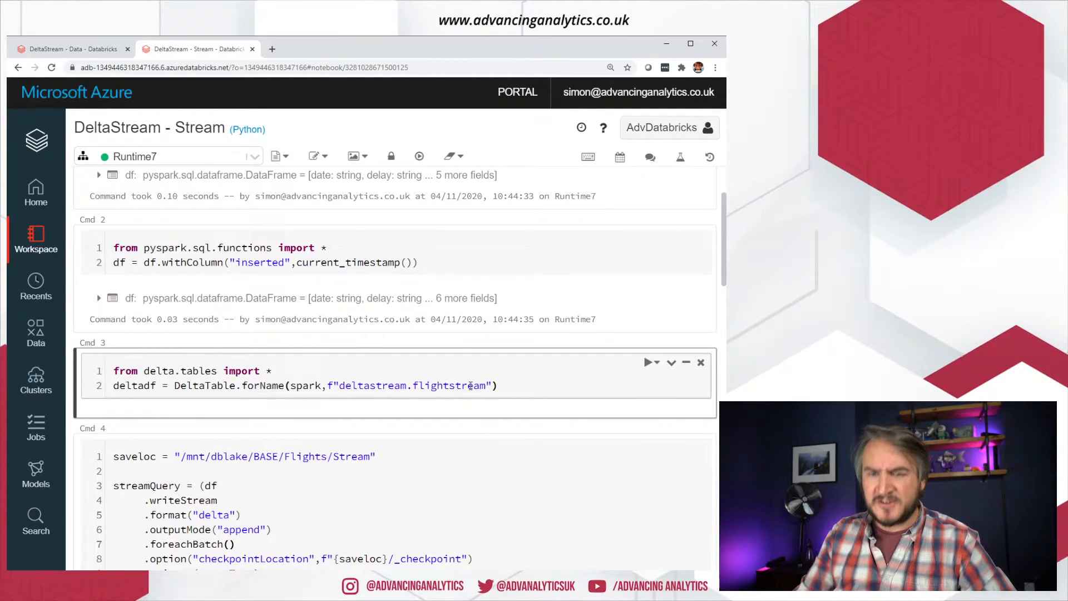
pyautogui.click(648, 361)
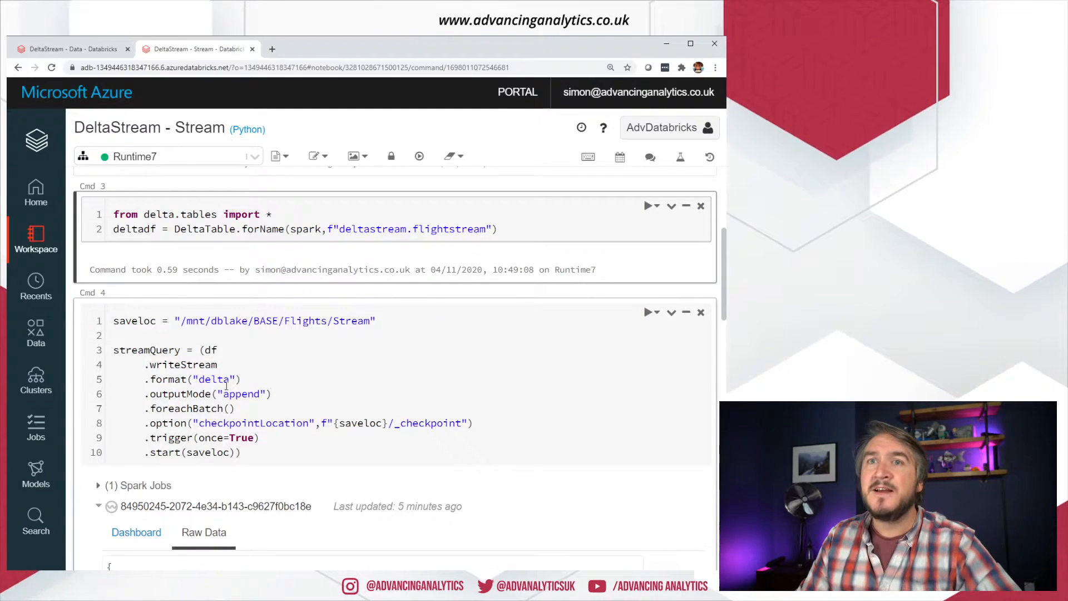
# Insert an empty code cell between the flightstream DeltaTable cell and the streaming write
pyautogui.click(231, 408)
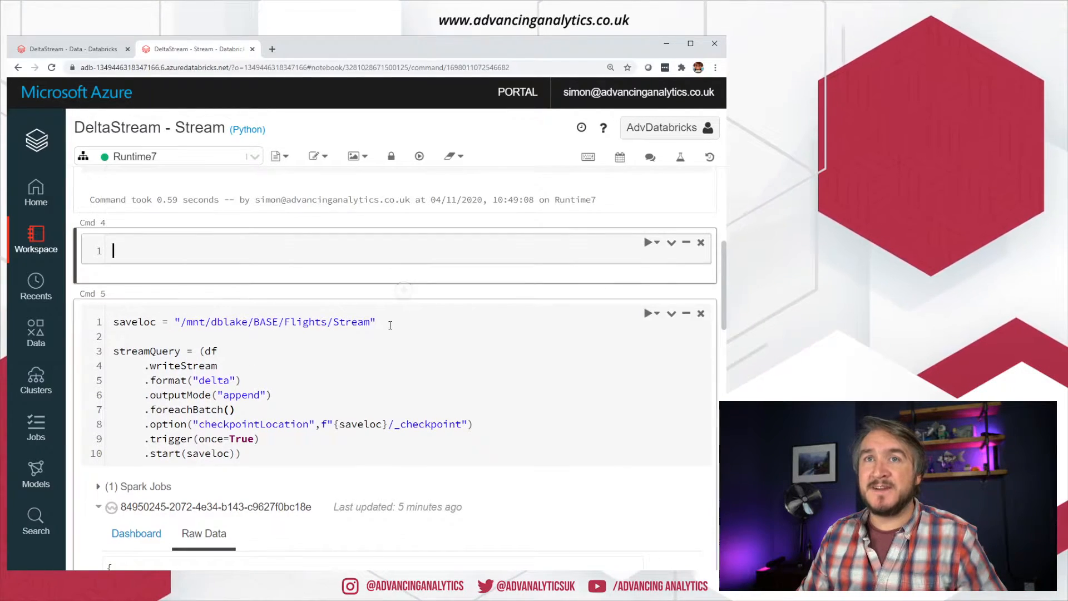
# Define mergetoDF(microdf, batchId) in the new cell and highlight its name and microdf parameter
pyautogui.write('def')
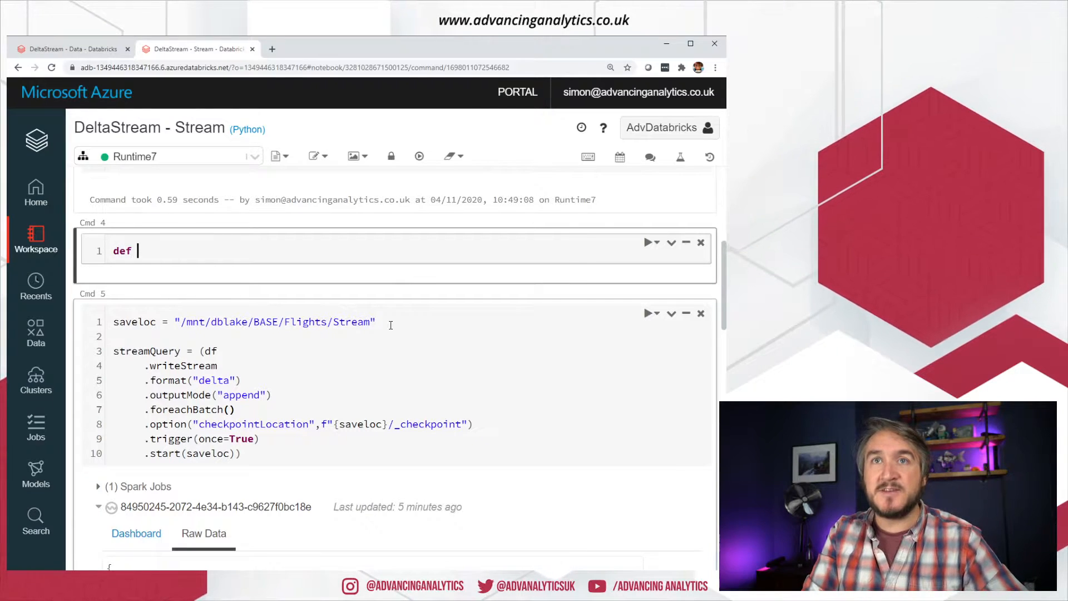
pyautogui.write('merg')
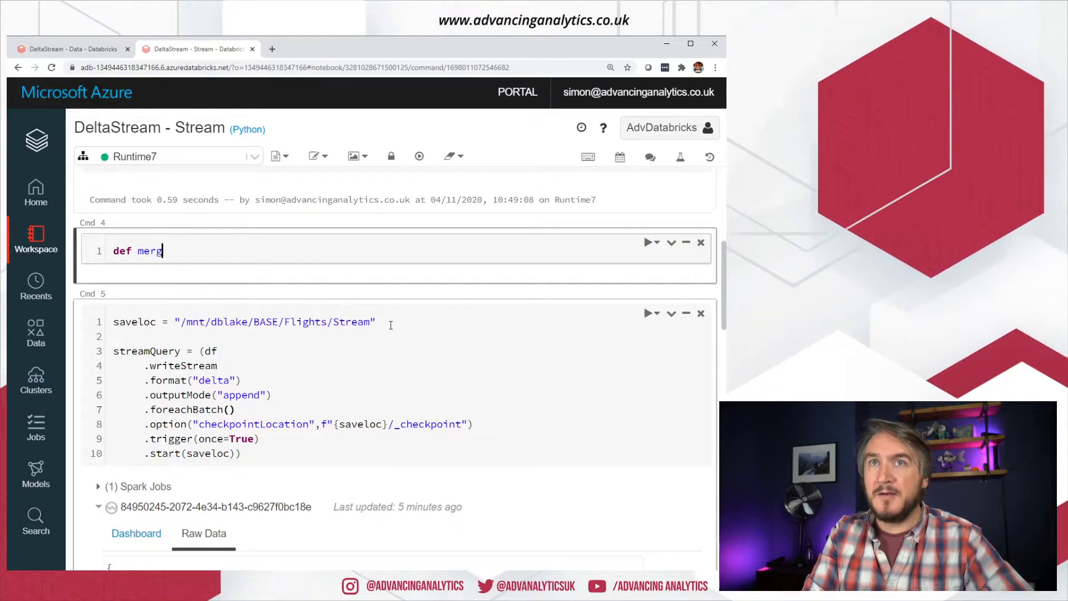
pyautogui.write('etoDF')
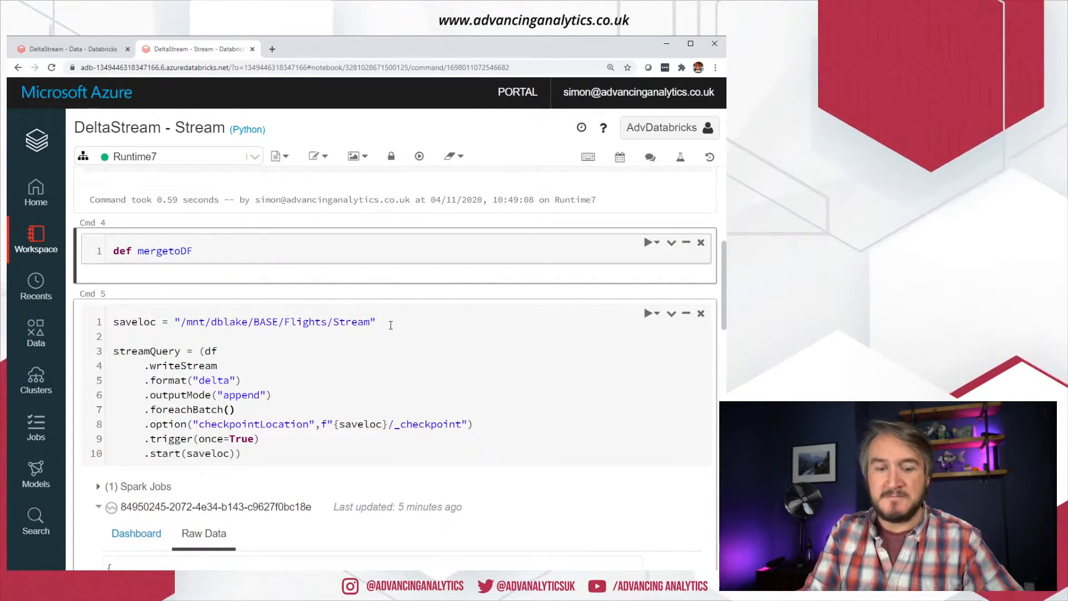
pyautogui.write('():')
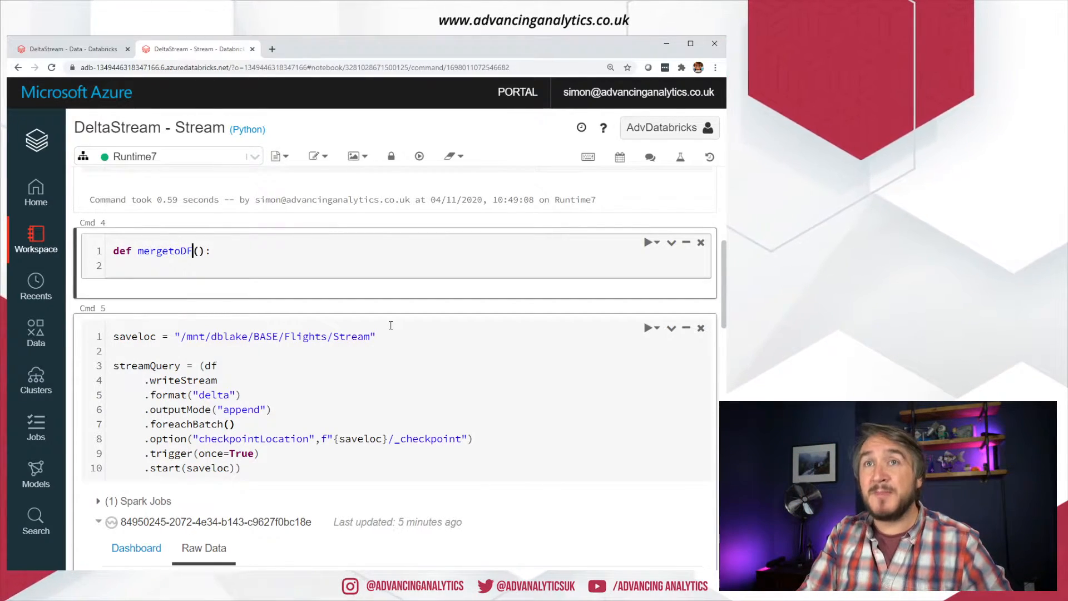
pyautogui.write('mice')
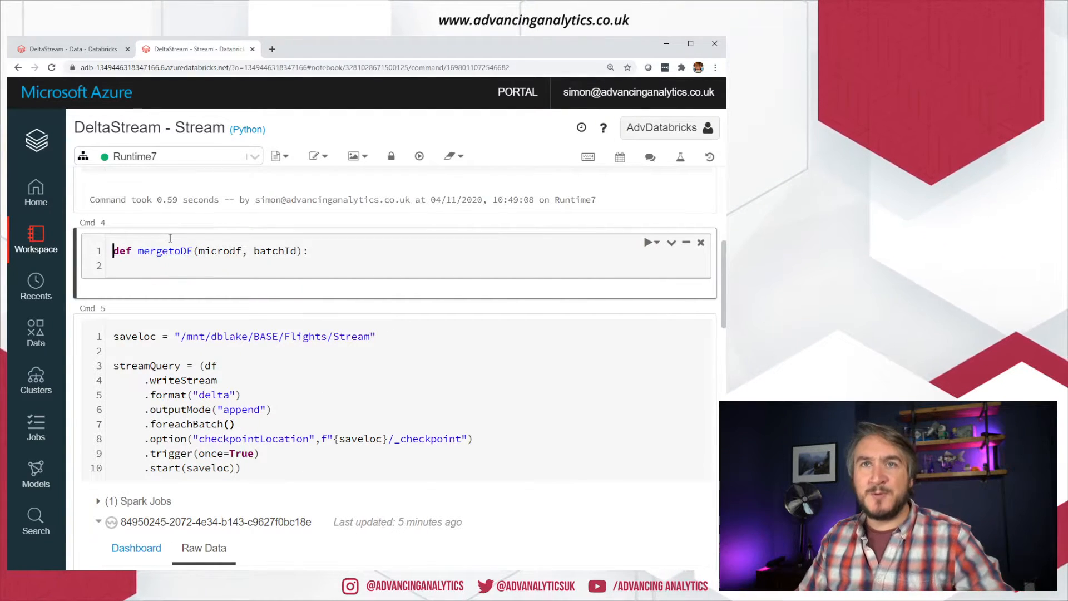
pyautogui.doubleClick(164, 251)
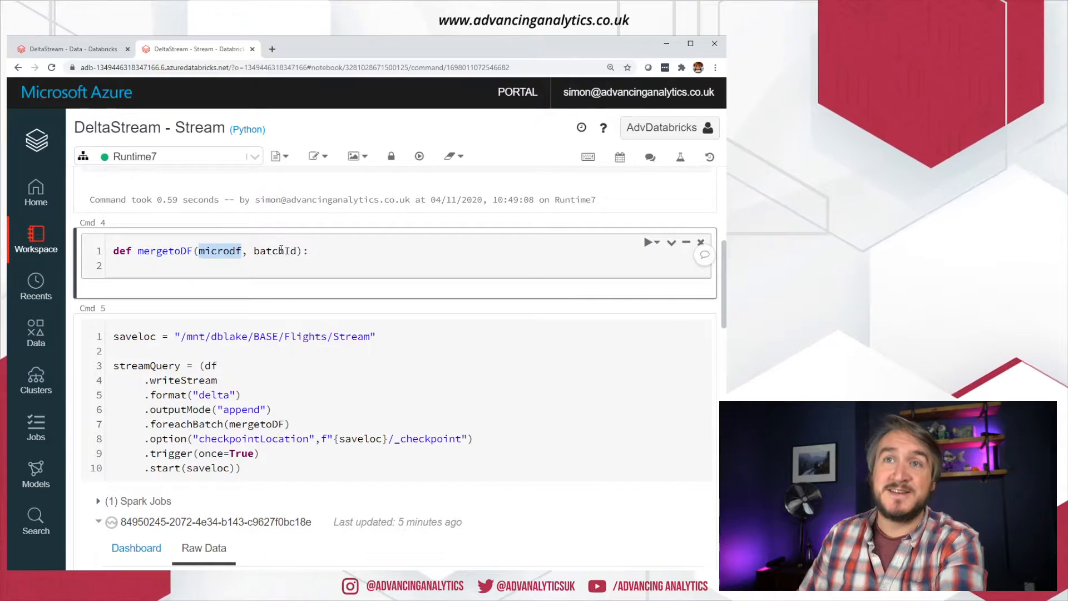
pyautogui.doubleClick(275, 251)
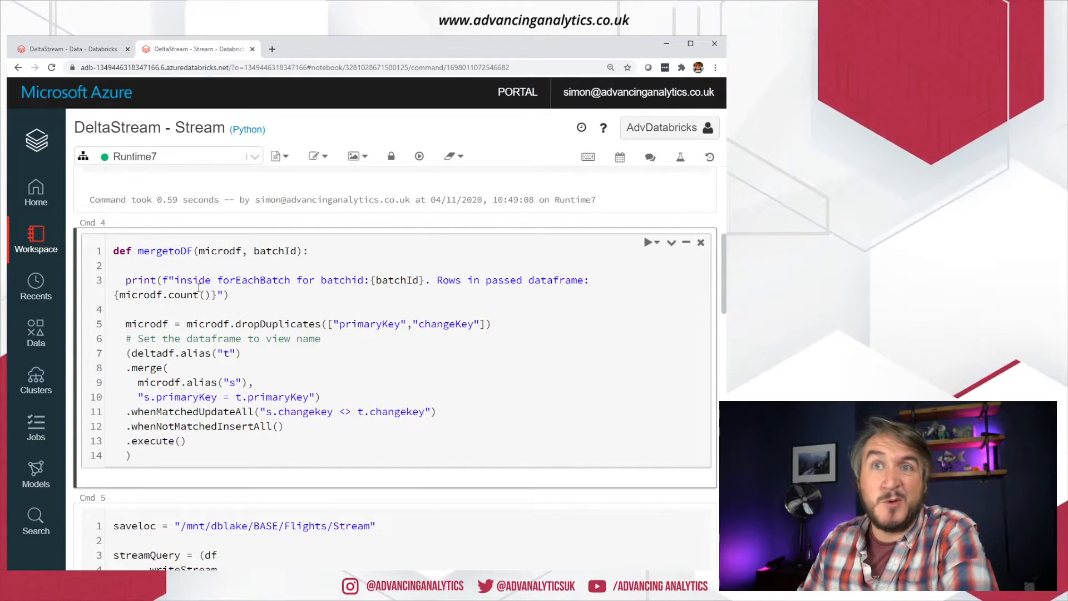
# Highlight the mergetoDF body and point out the microdf.count() row-count print
pyautogui.moveTo(173, 280); pyautogui.dragTo(290, 280)
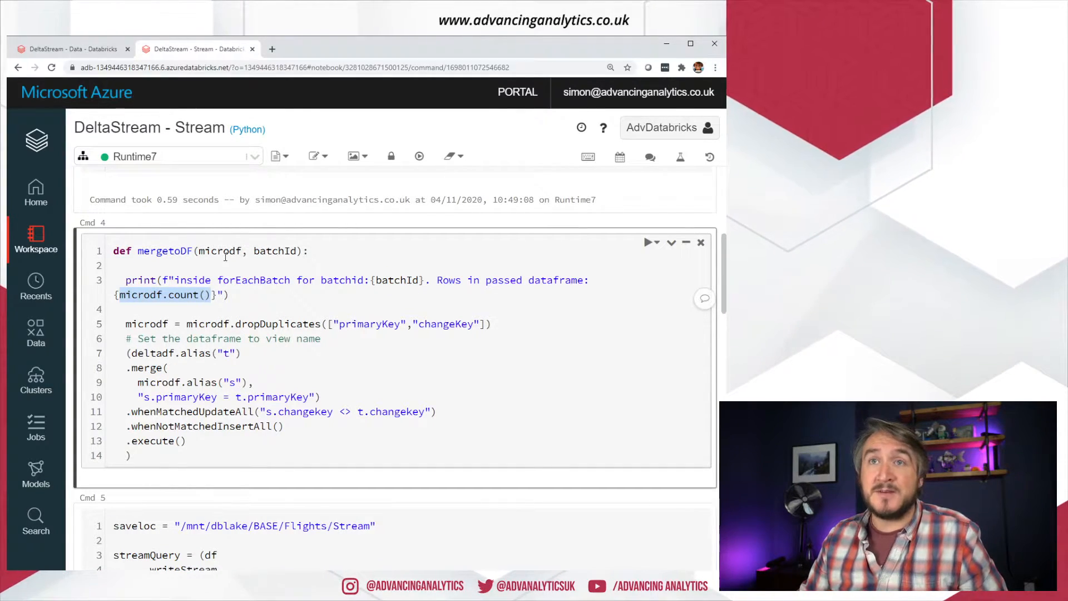
pyautogui.doubleClick(219, 251)
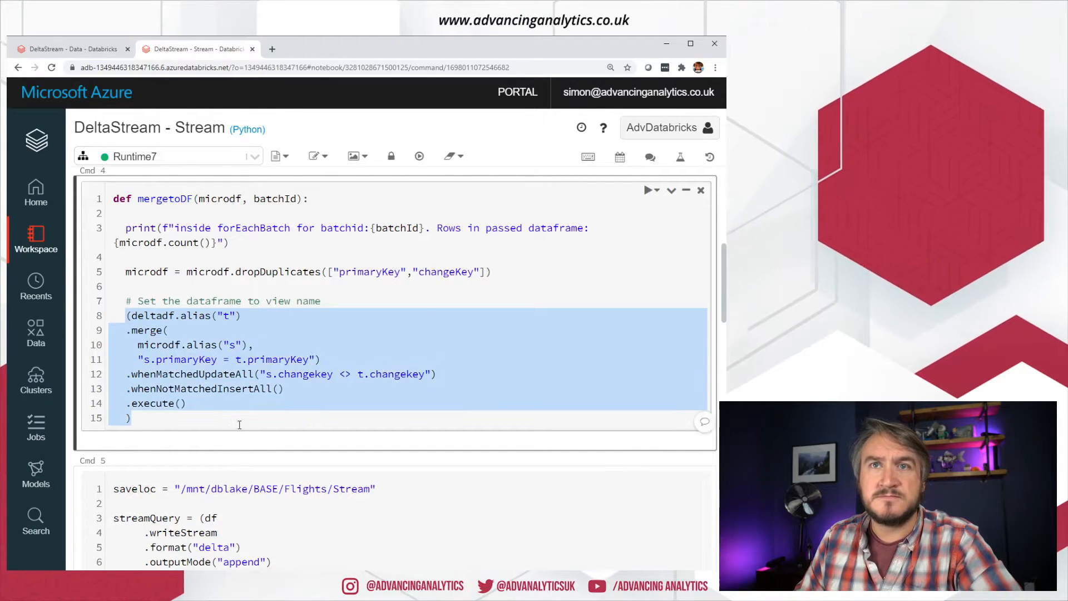
pyautogui.click(178, 359)
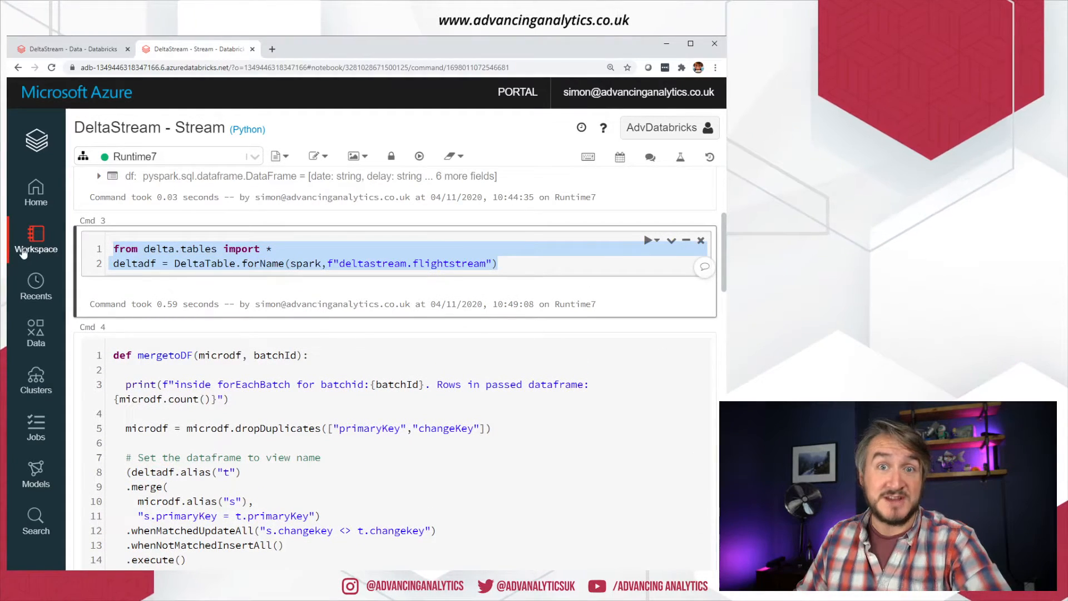
pyautogui.scroll(-3)
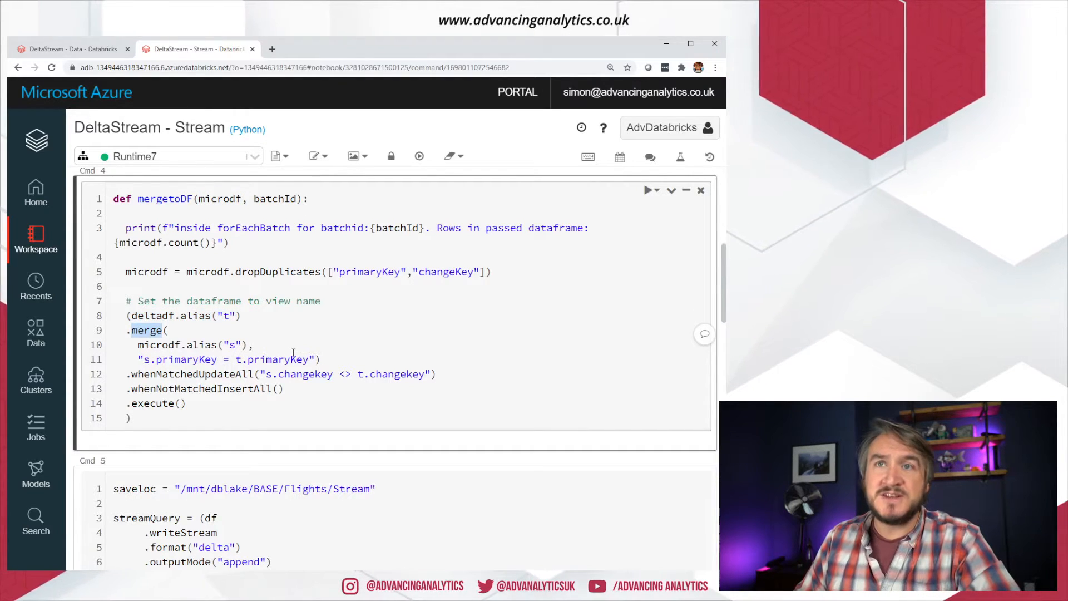
pyautogui.doubleClick(177, 359)
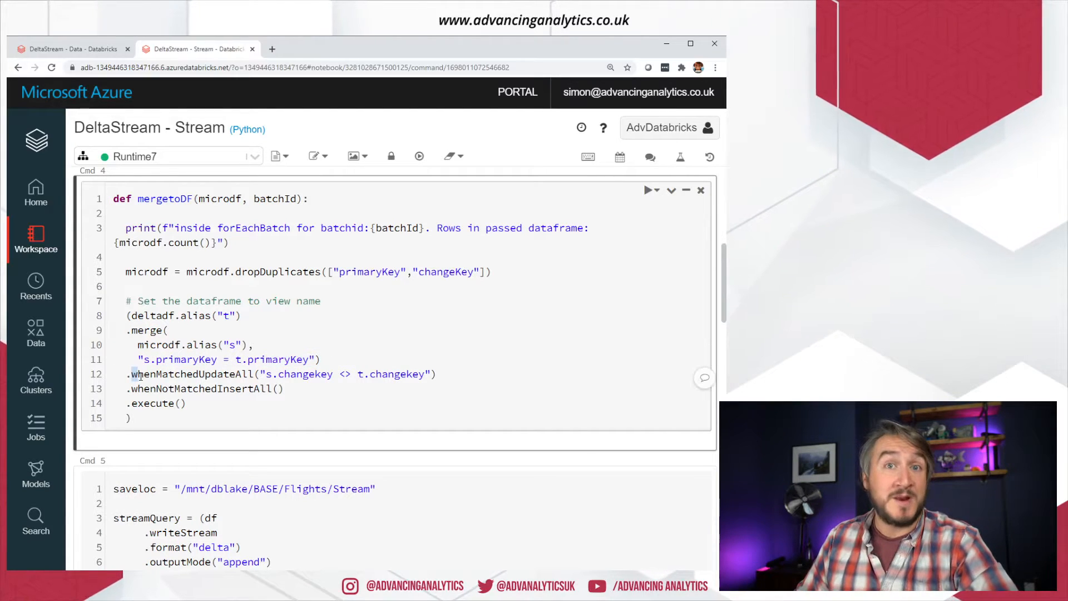
pyautogui.doubleClick(154, 374)
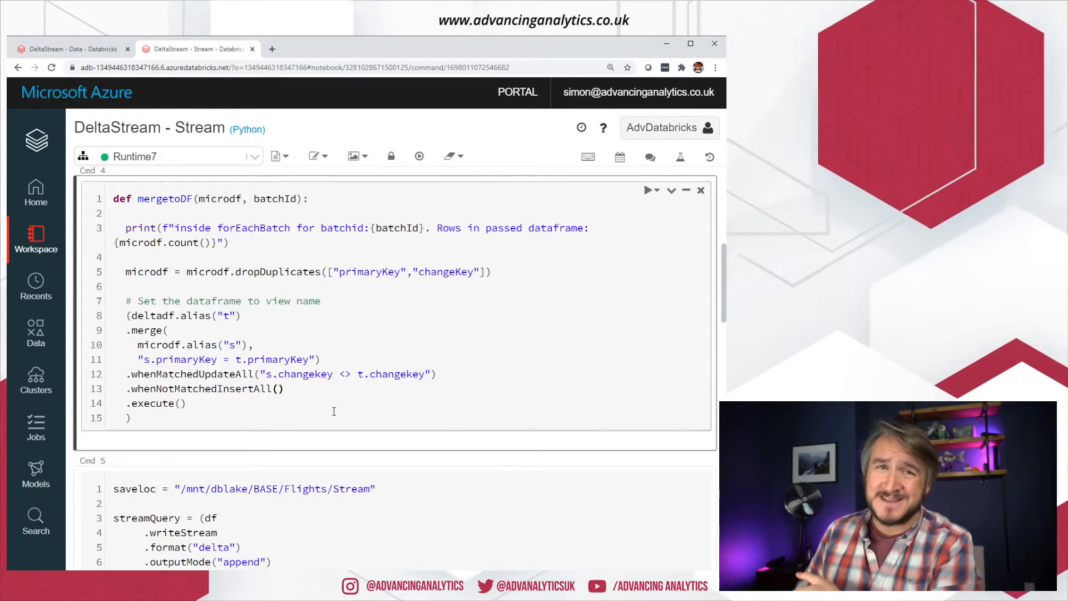
pyautogui.moveTo(137, 374); pyautogui.dragTo(436, 373)
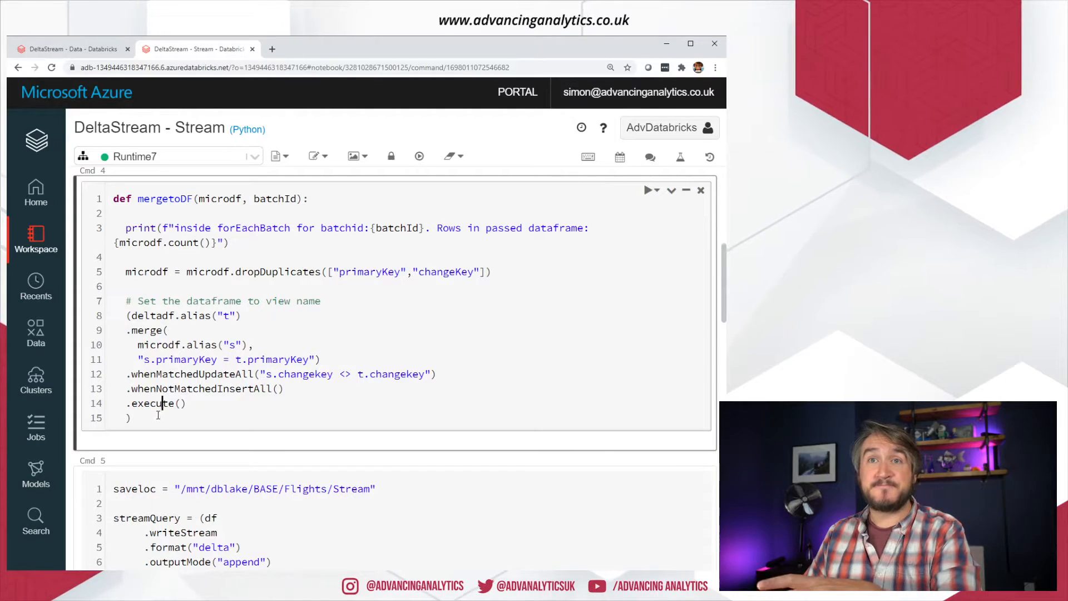
pyautogui.moveTo(136, 243); pyautogui.dragTo(133, 418)
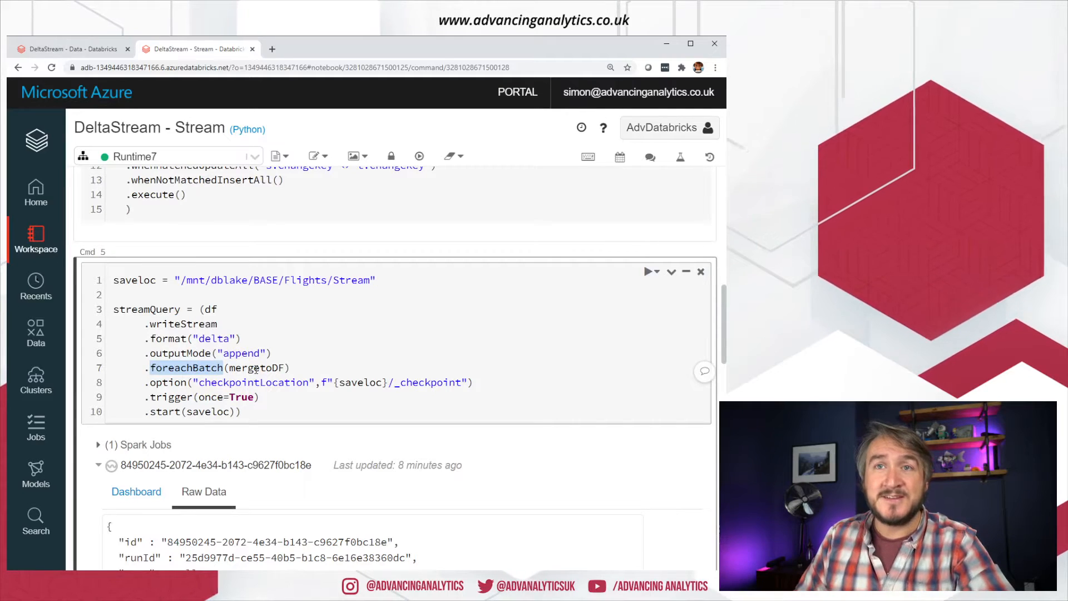
# Review foreachBatch and mergetoDF, then switch to the Stream notebook's progress dashboard
pyautogui.doubleClick(207, 412)
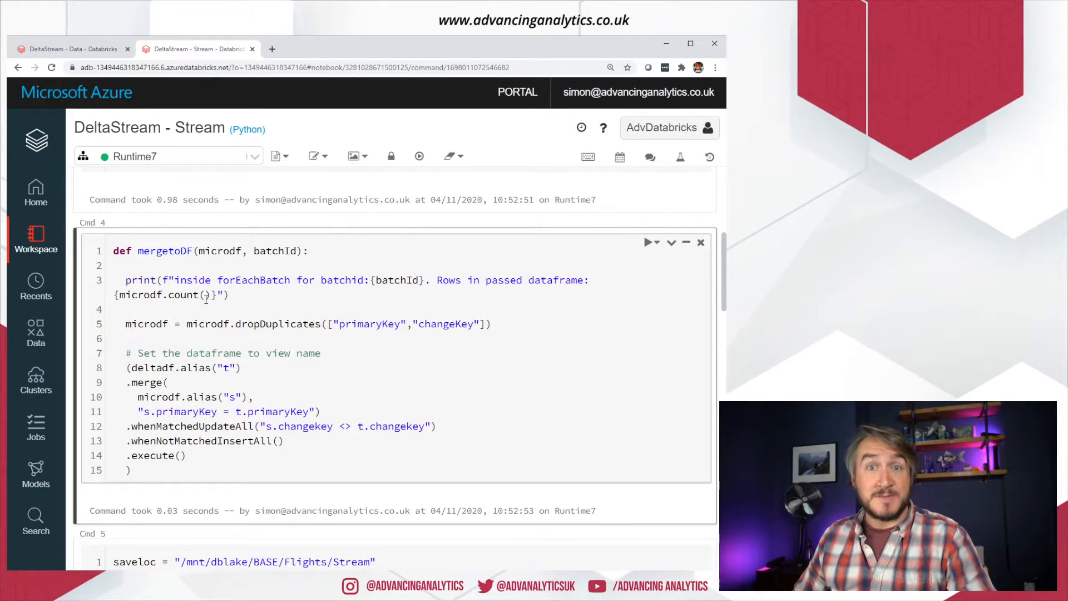
pyautogui.doubleClick(164, 251)
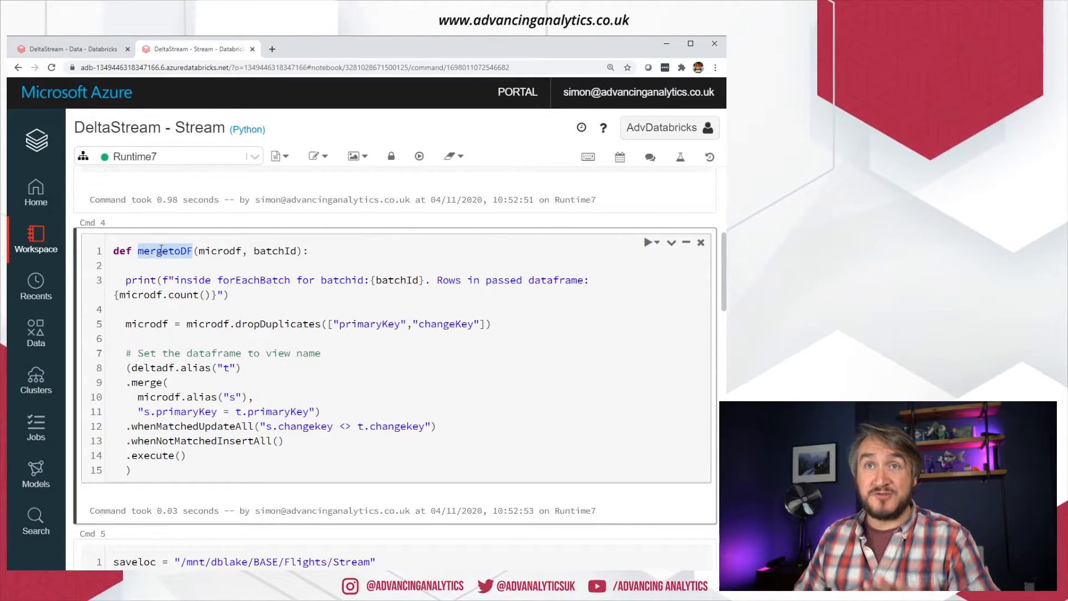
pyautogui.scroll(-3)
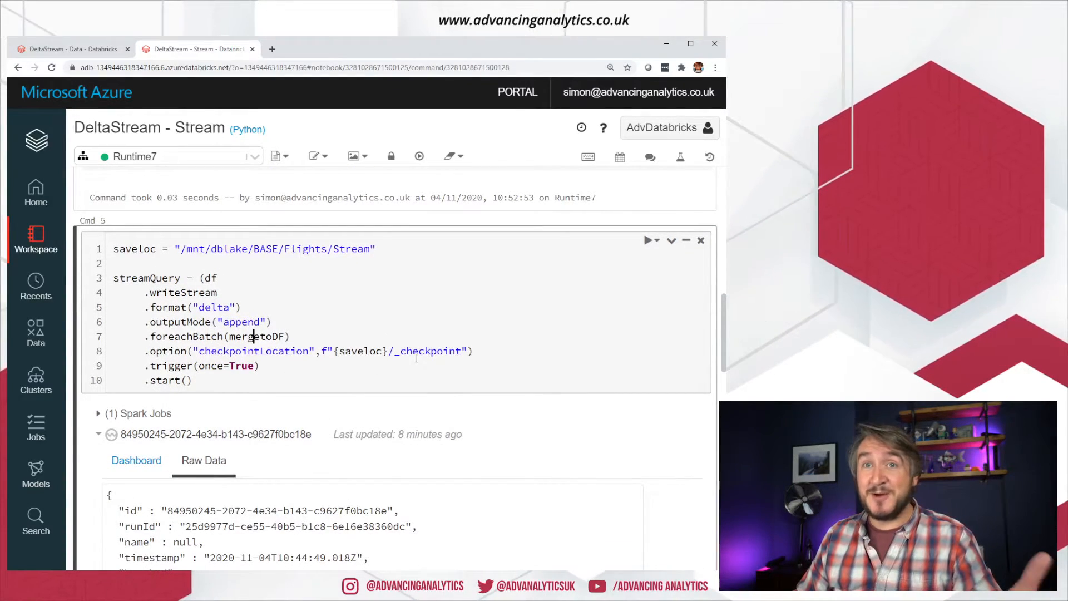
pyautogui.click(68, 48)
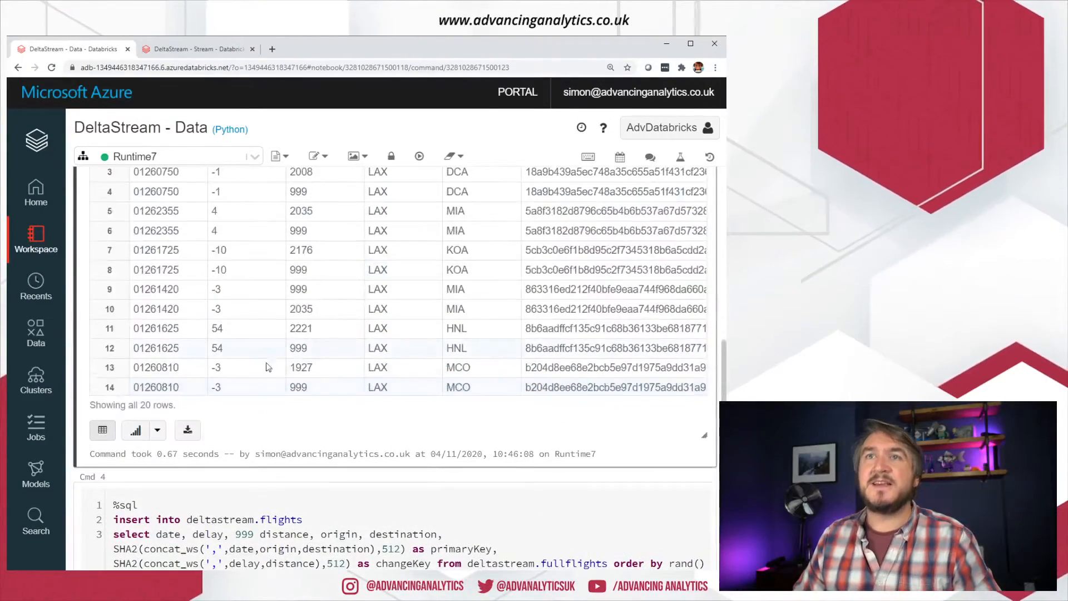
pyautogui.click(194, 48)
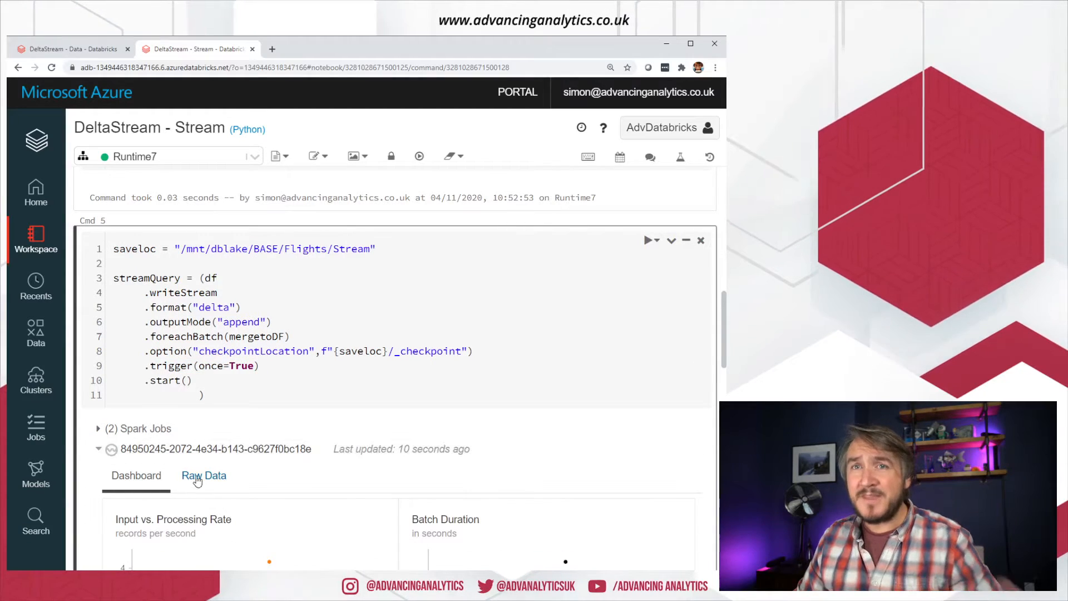
# Check the stream's raw progress for 30 input rows and rerun the flightstream select cell
pyautogui.click(204, 475)
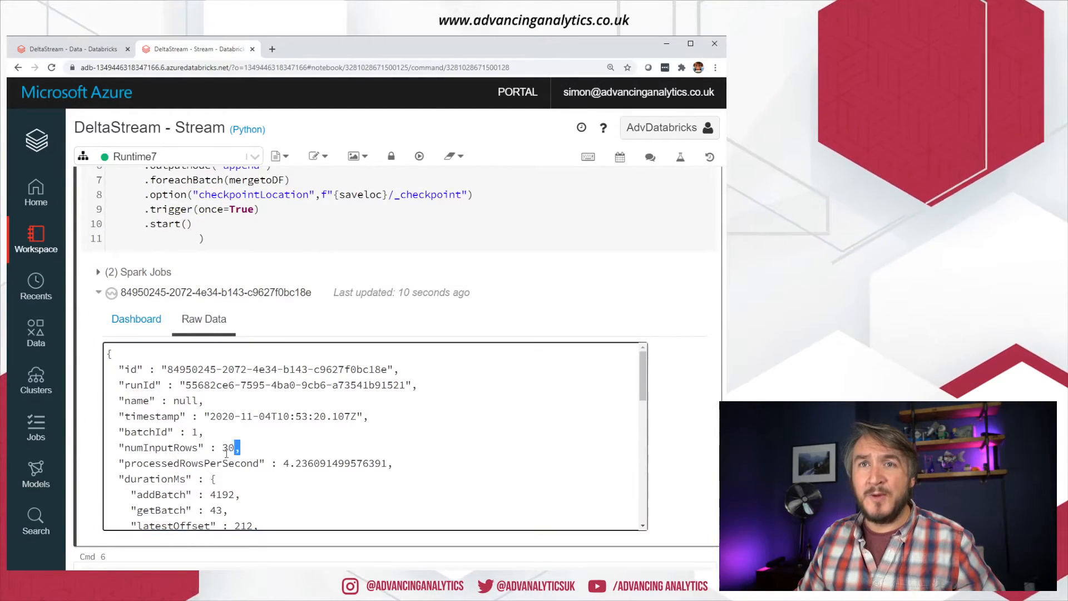
pyautogui.scroll(-3)
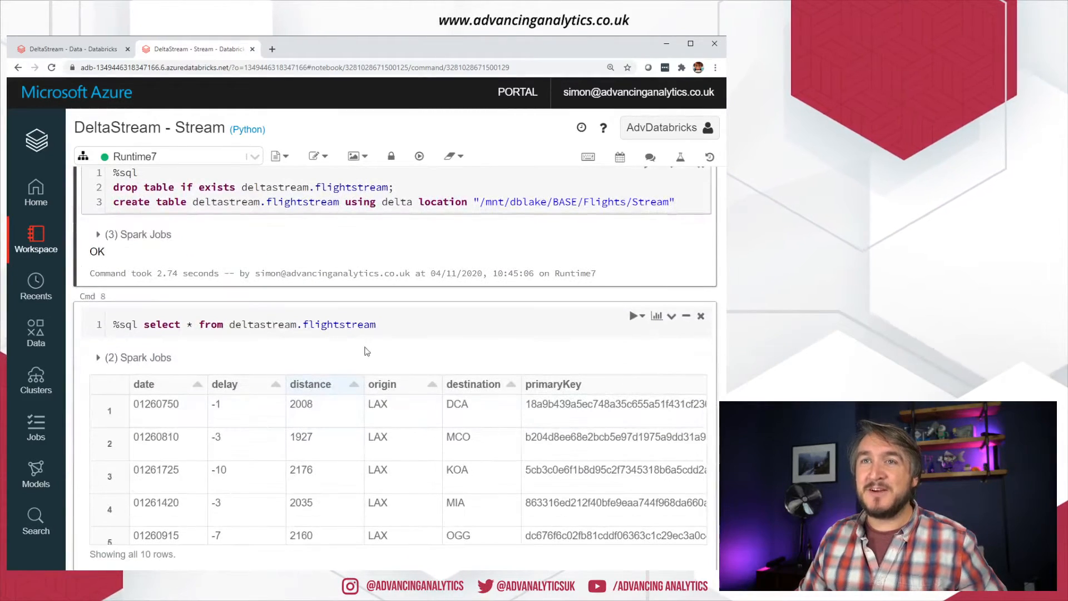
pyautogui.click(635, 316)
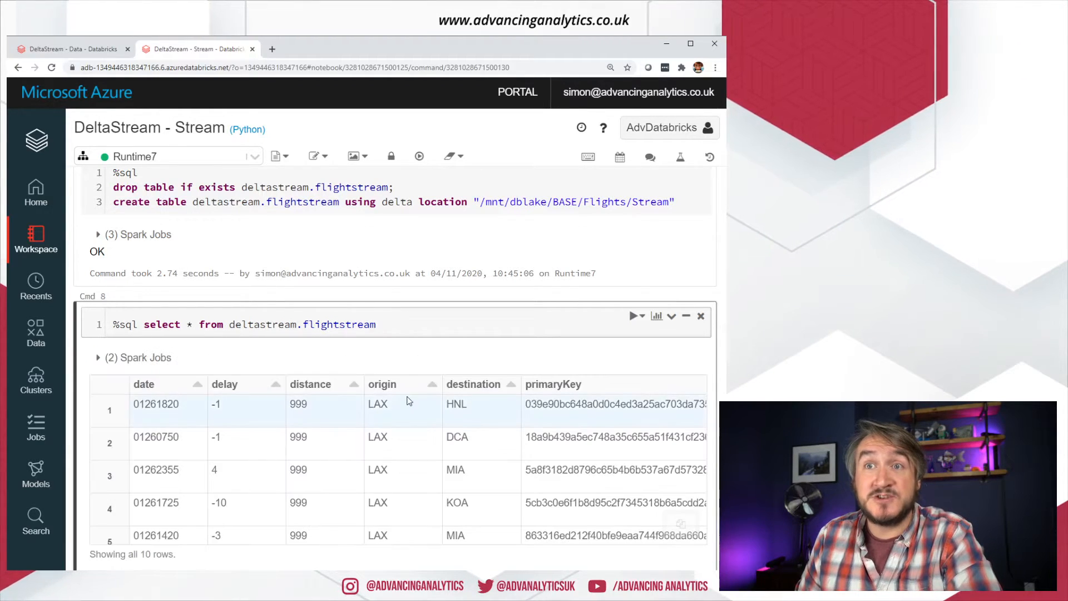
pyautogui.scroll(-3)
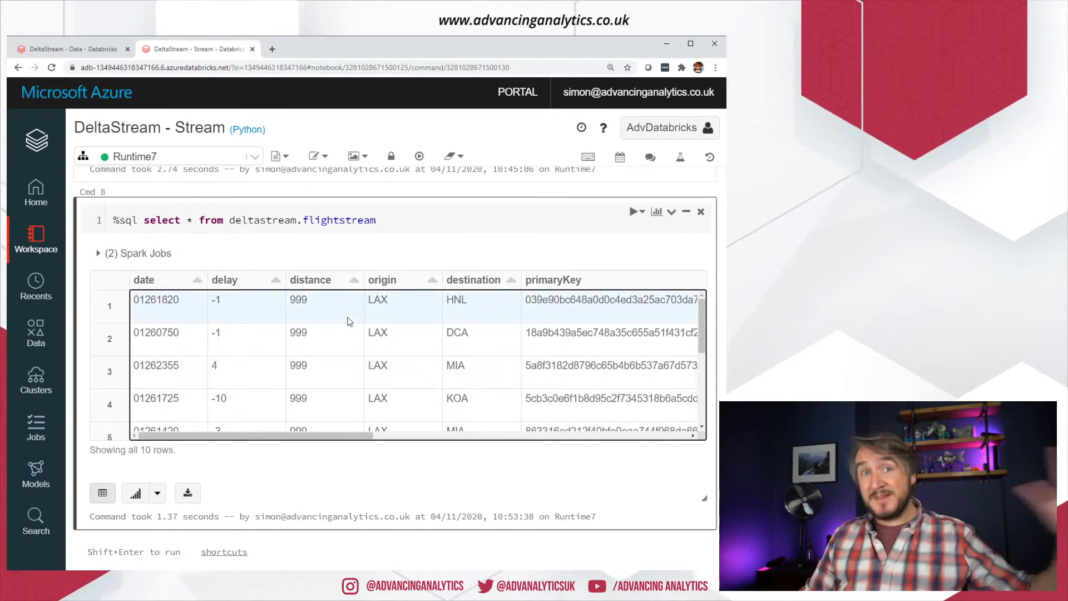
# Compare with the Data notebook's 20 source rows, then review the Stream notebook's 10 merged rows
pyautogui.click(68, 48)
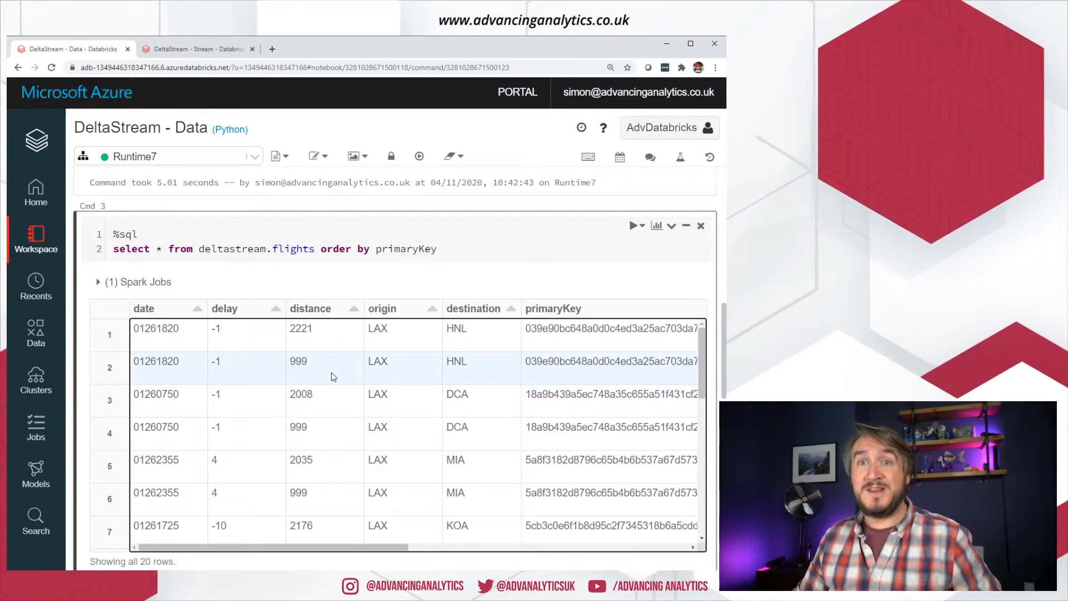
pyautogui.scroll(-3)
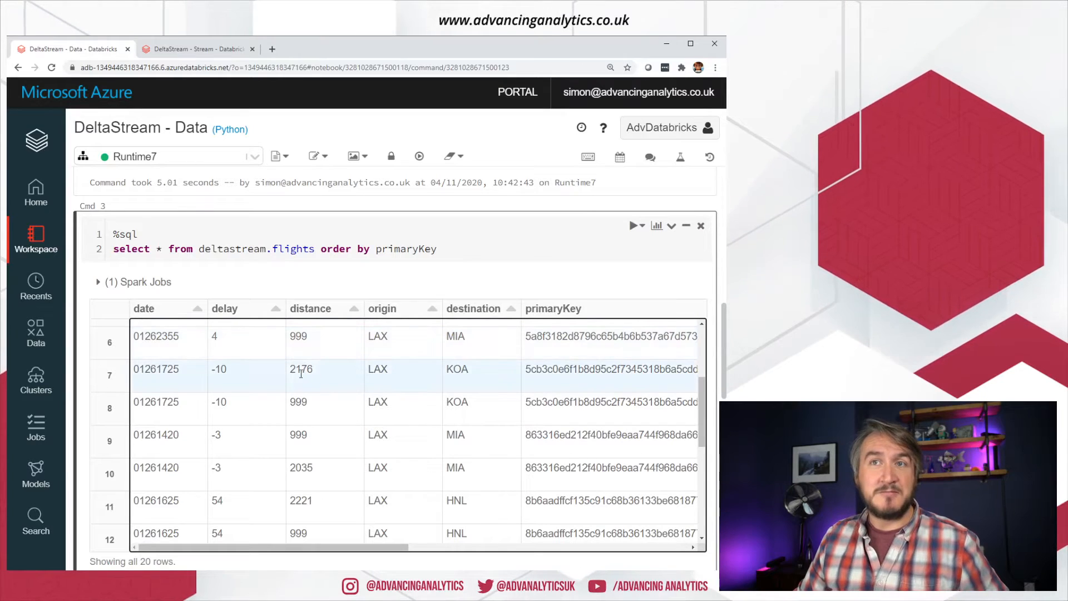
pyautogui.doubleClick(298, 402)
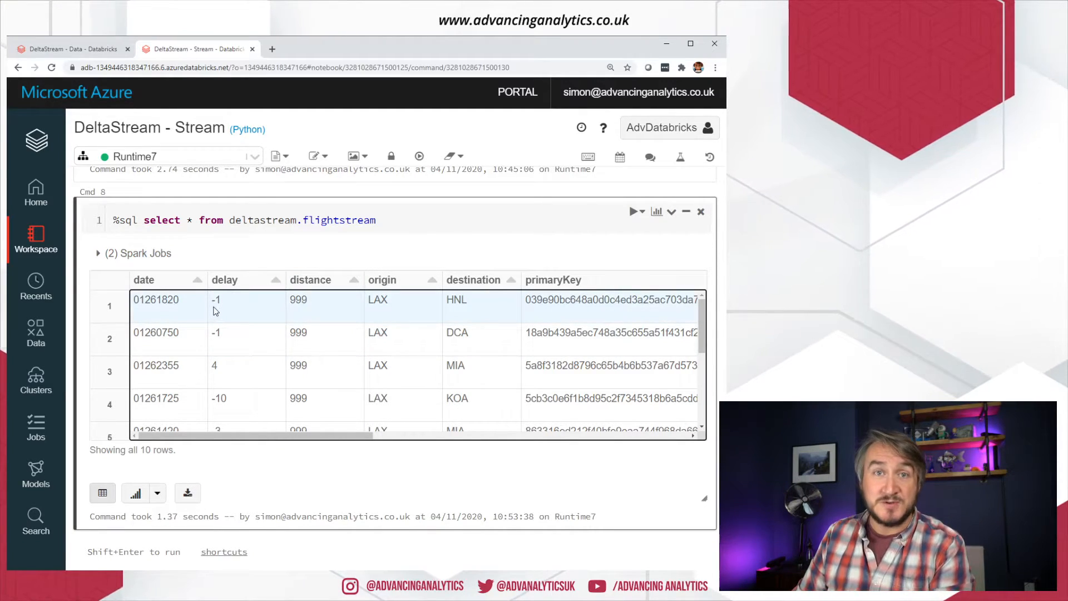
pyautogui.scroll(-3)
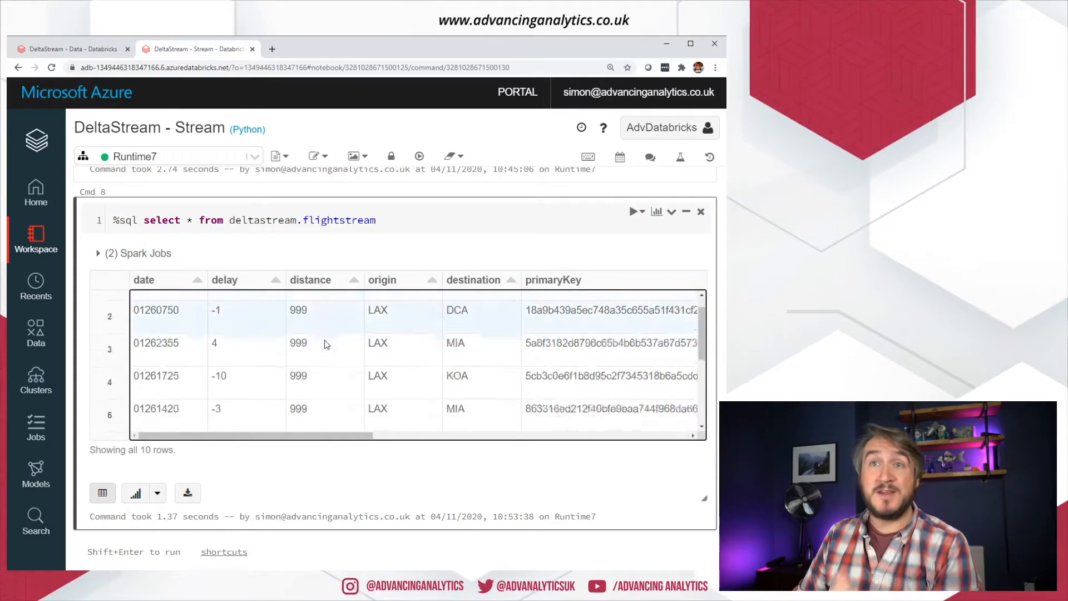
pyautogui.scroll(-3)
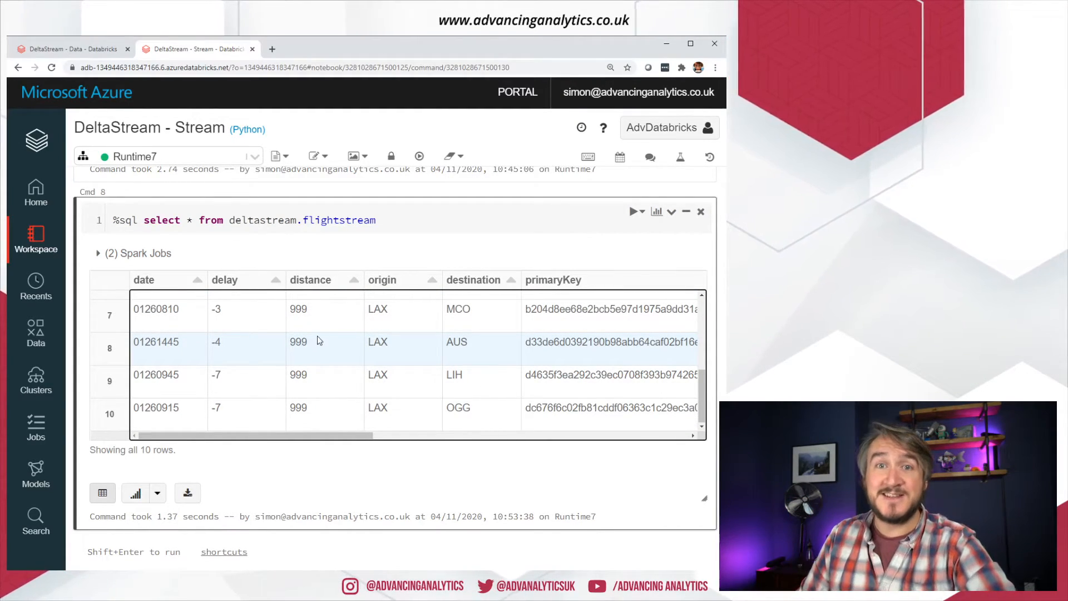
pyautogui.scroll(-3)
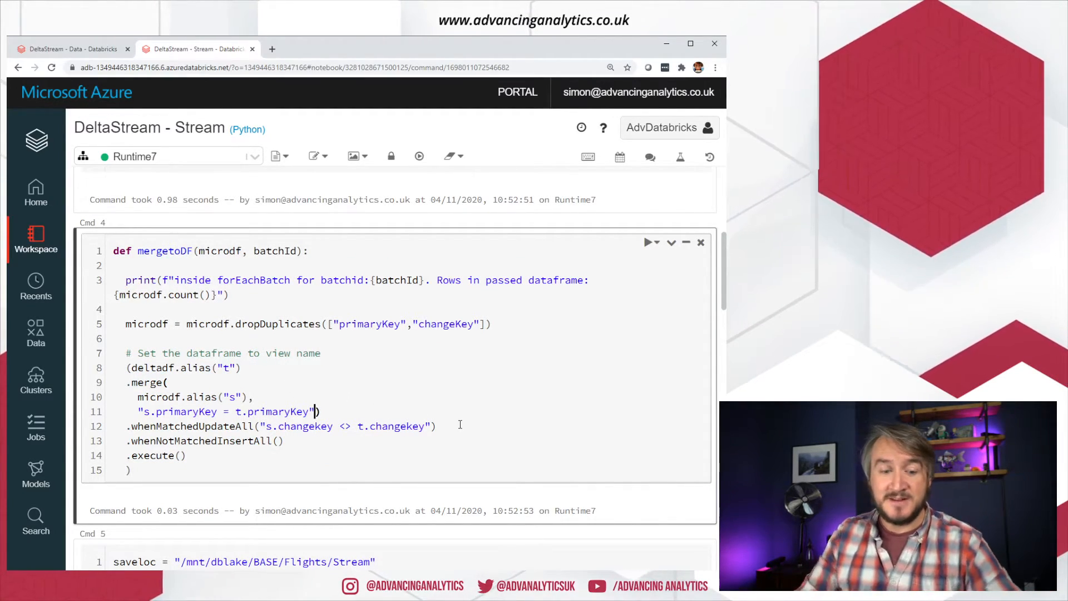
# Append 'and partitionkey = 20201104' to the Cmd 4 merge condition string
pyautogui.write('and')
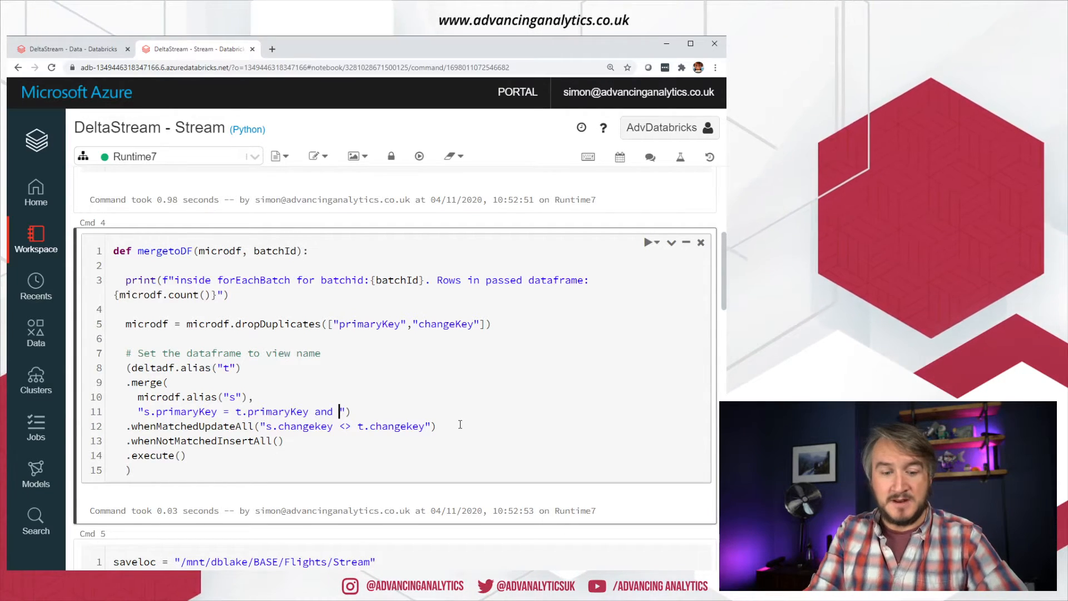
pyautogui.write('partitionkey =')
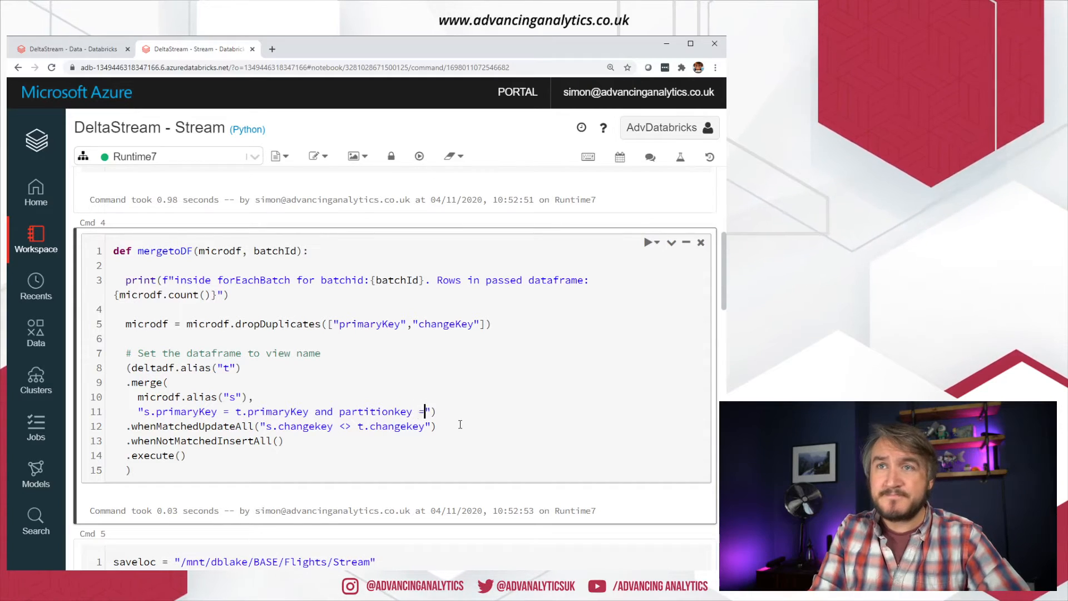
pyautogui.write('202011')
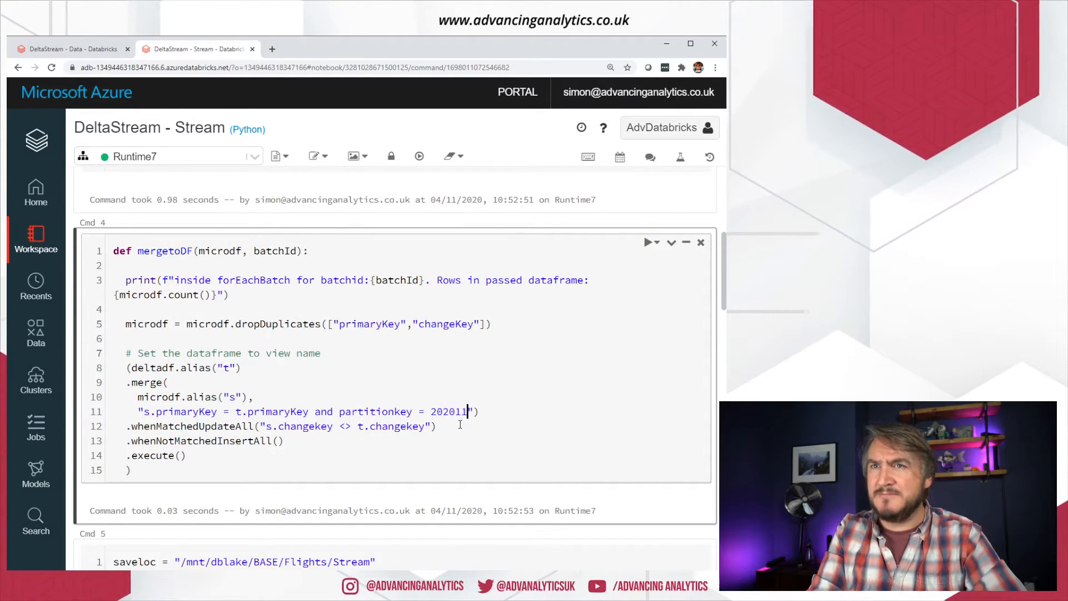
pyautogui.write('03')
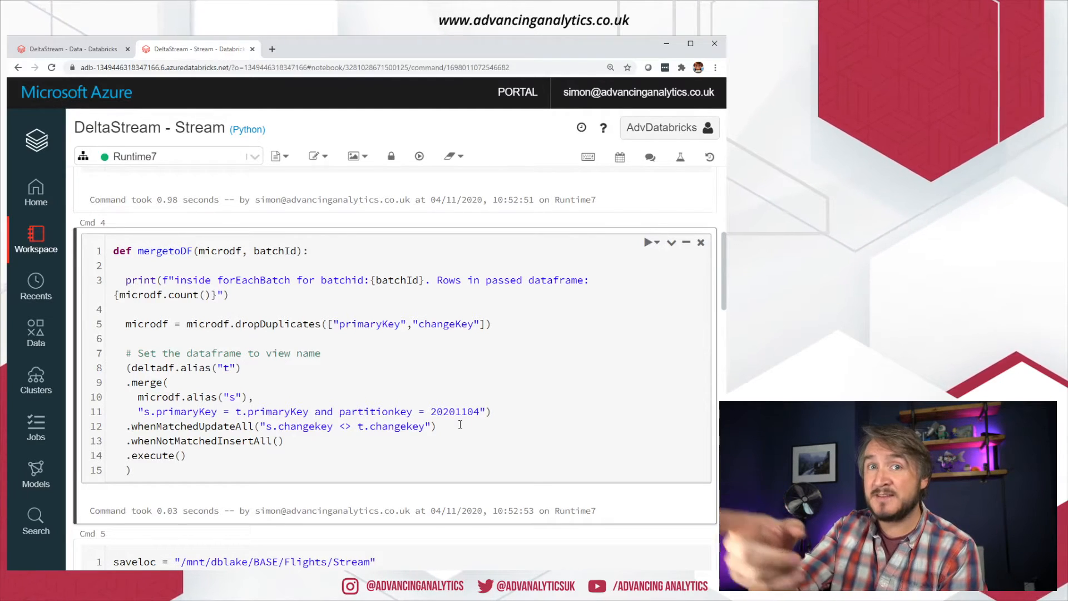
# Scroll down to Cmd 5 and highlight the streaming write's .trigger(once=True) line
pyautogui.click(479, 410)
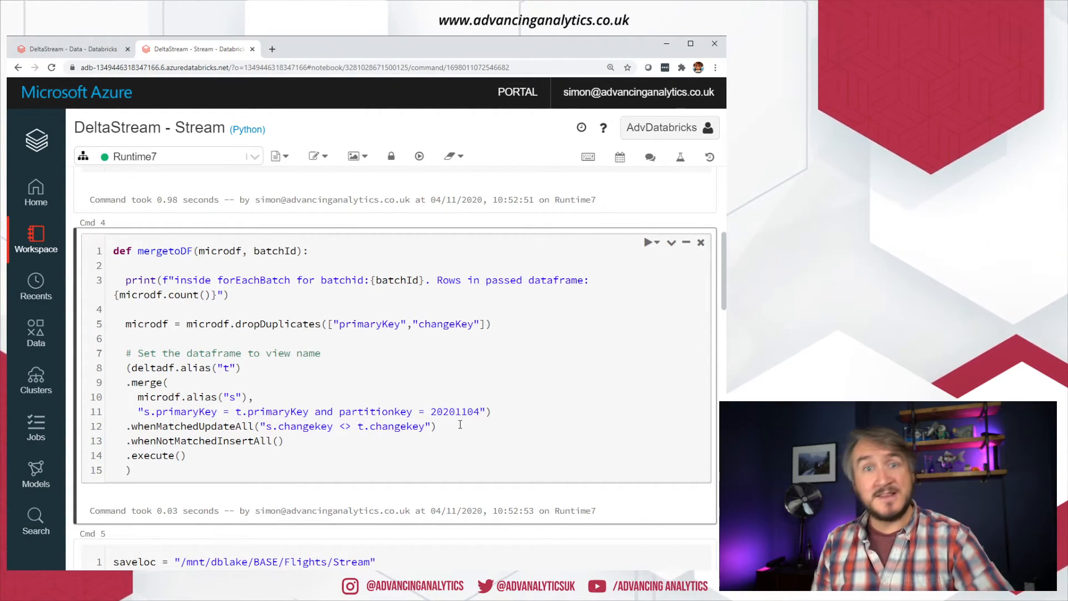
pyautogui.click(479, 411)
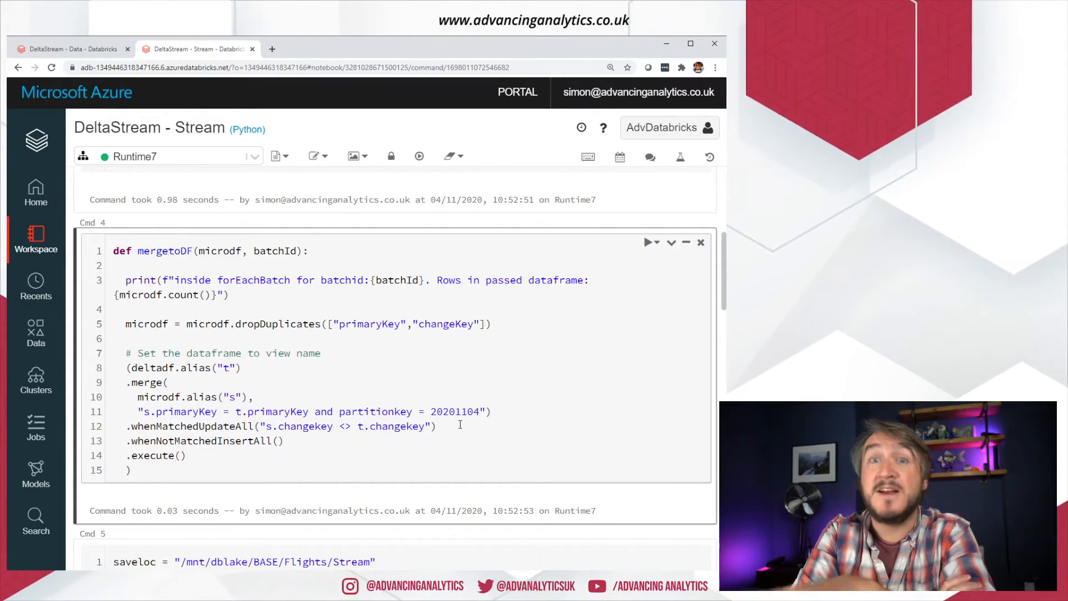
pyautogui.click(479, 411)
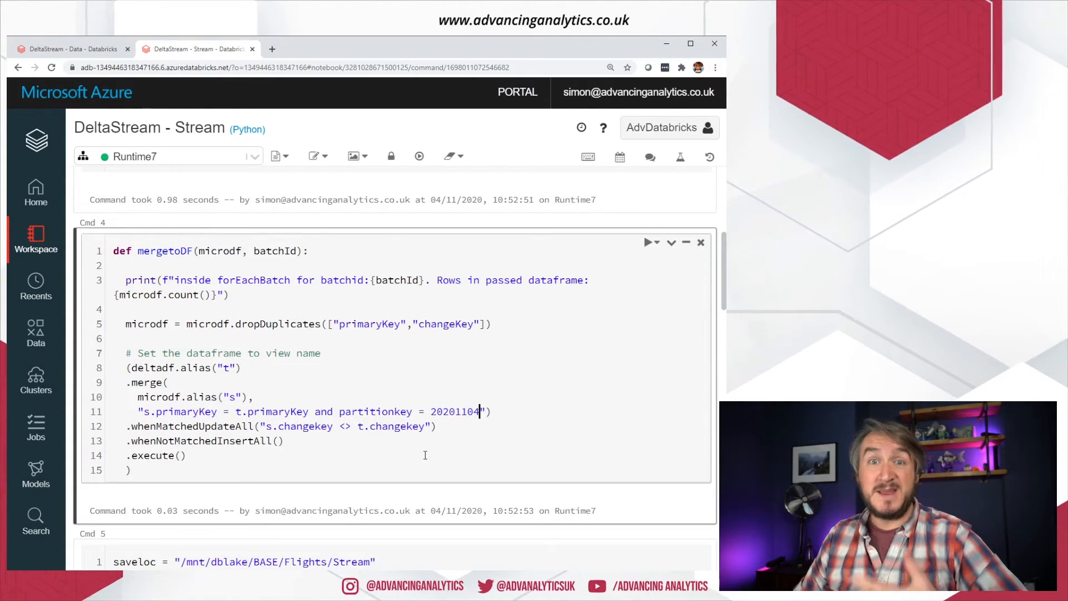
pyautogui.scroll(-3)
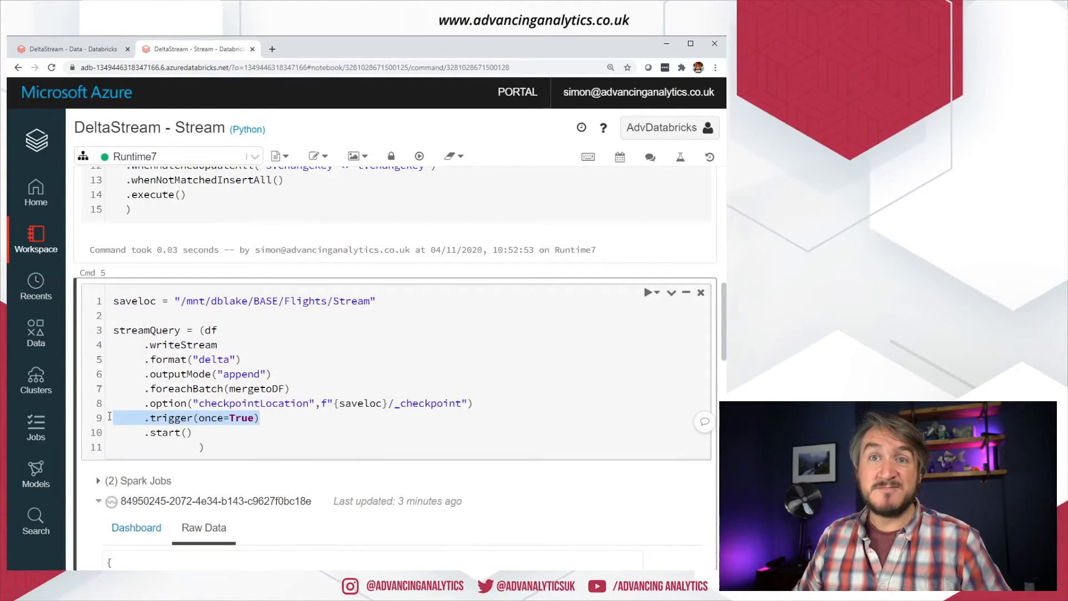